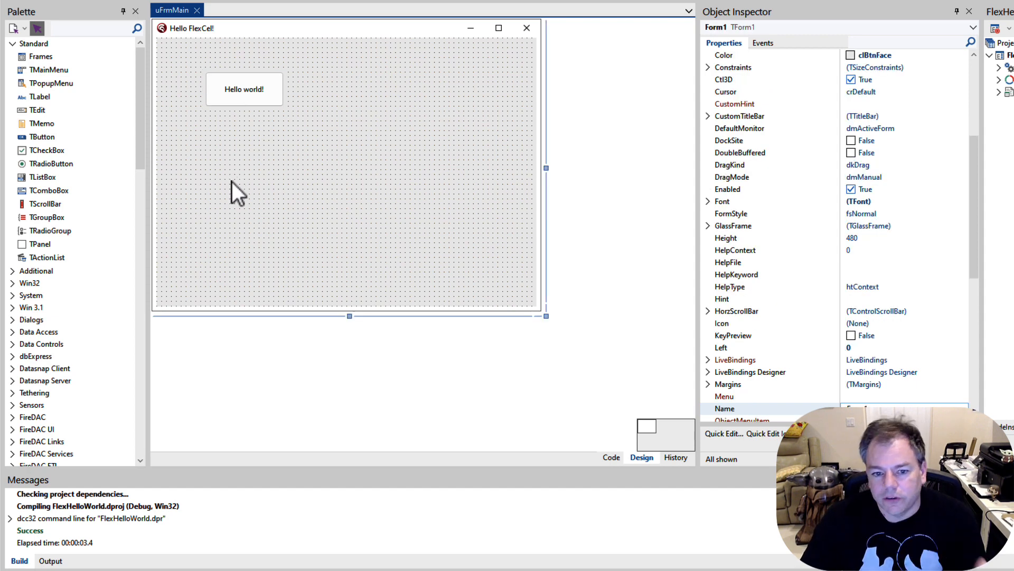
{"action": "mouse_move", "coordinate": [283, 170]}
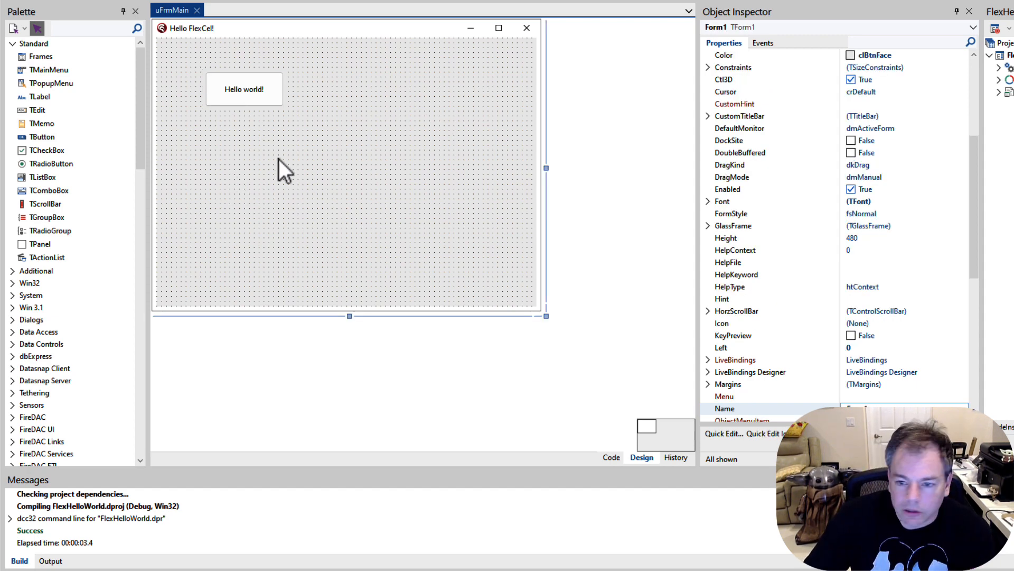
{"action": "mouse_move", "coordinate": [304, 159]}
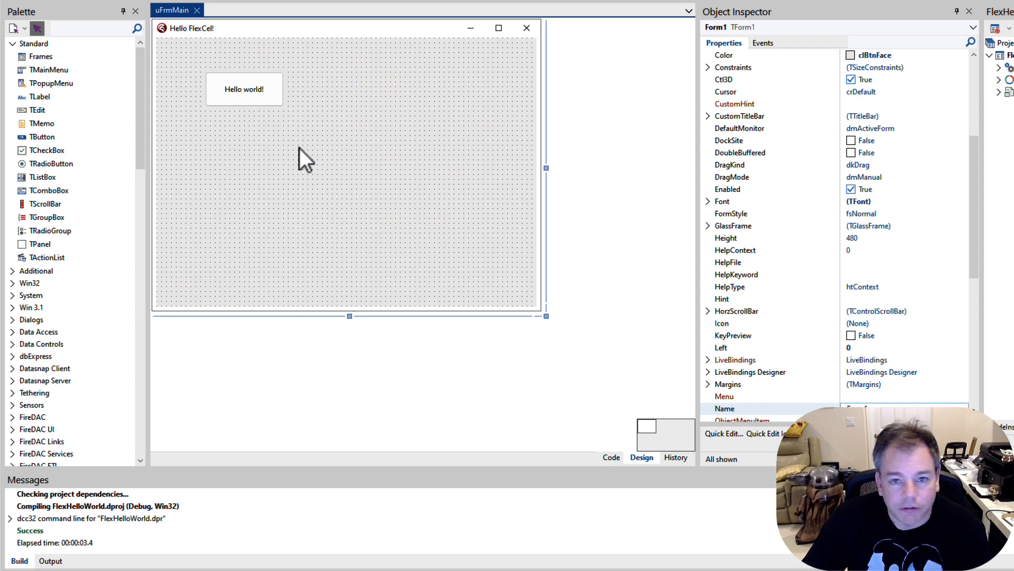
Jump from the Hello world! button on the form to its OnClick handler code.
{"action": "left_click", "coordinate": [244, 89]}
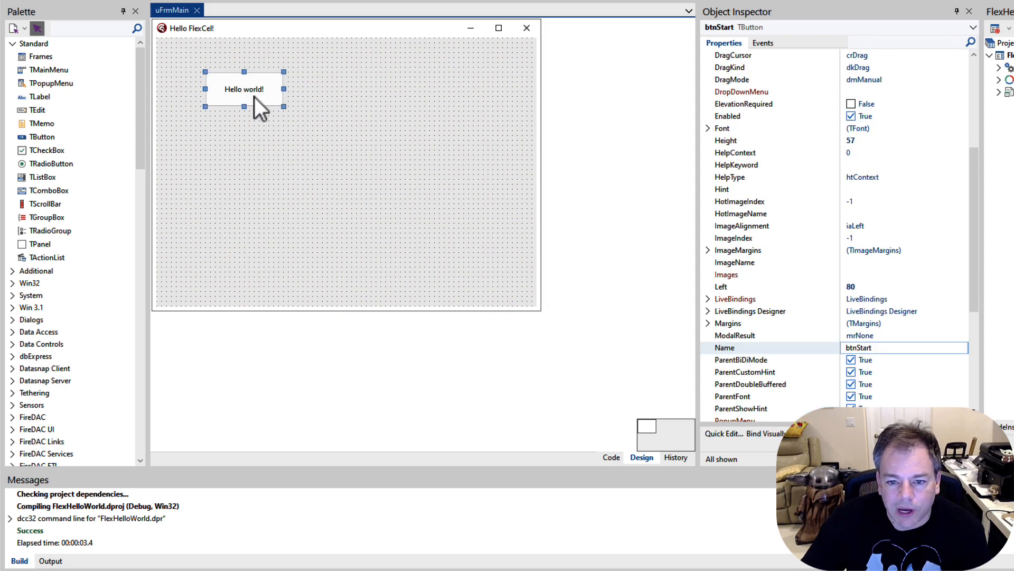
{"action": "double_click", "coordinate": [244, 88]}
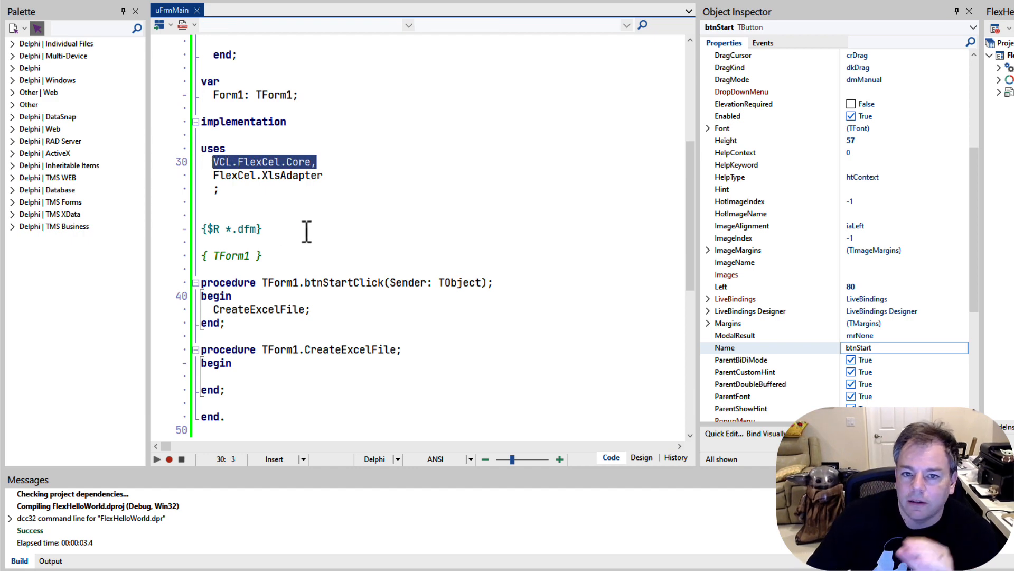
{"action": "mouse_move", "coordinate": [321, 249]}
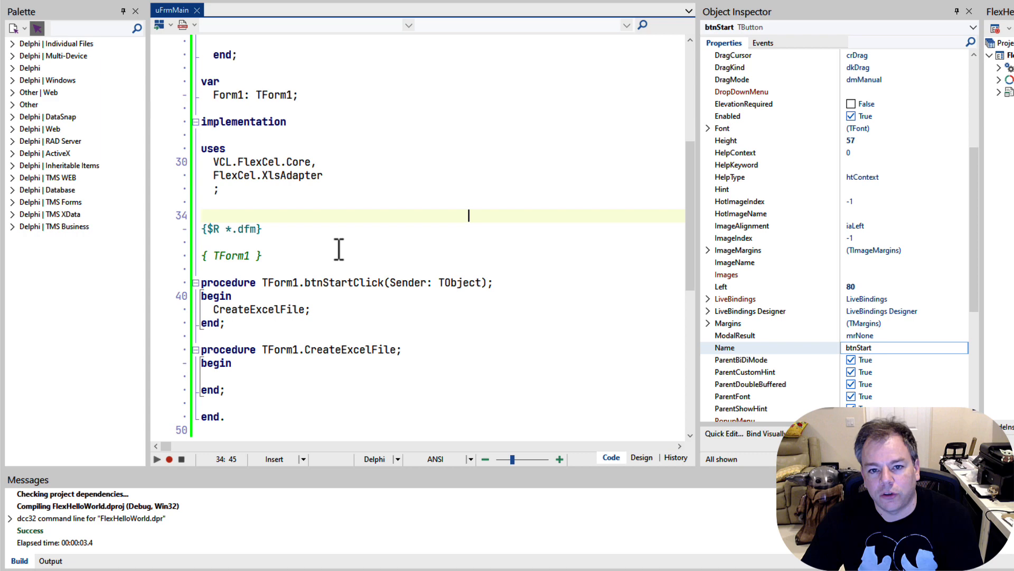
{"action": "mouse_move", "coordinate": [279, 239]}
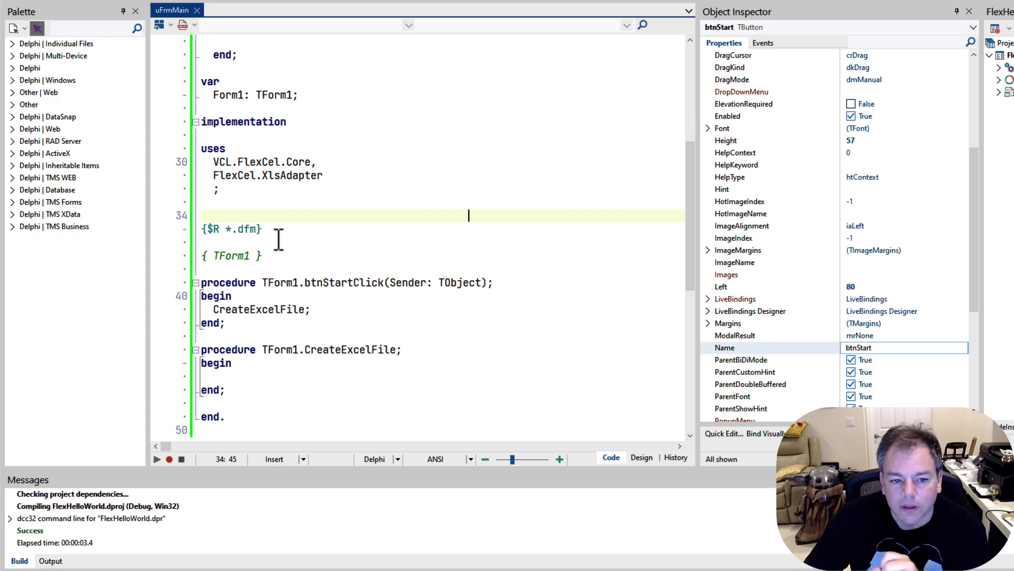
{"action": "double_click", "coordinate": [291, 175]}
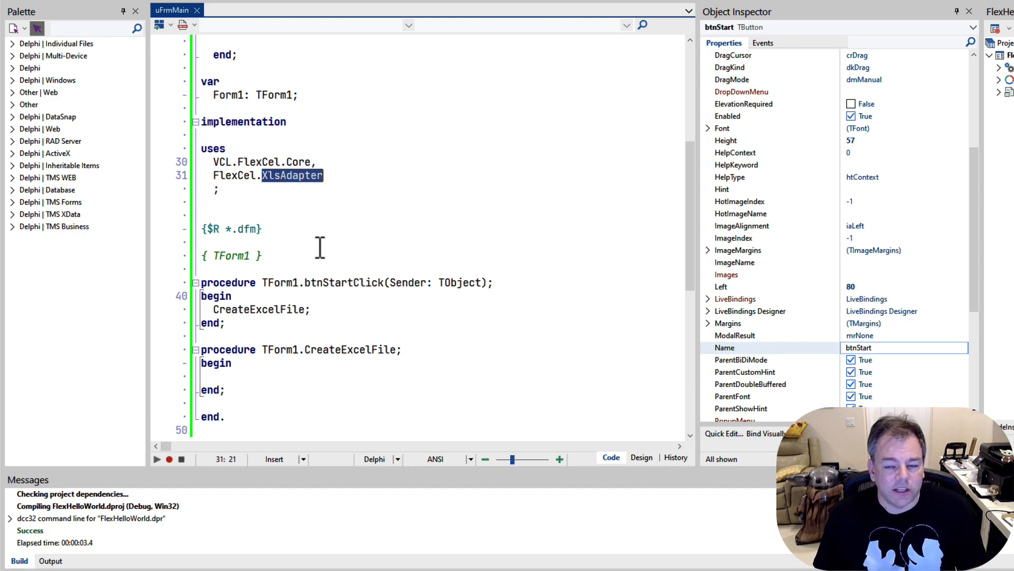
{"action": "mouse_move", "coordinate": [262, 272]}
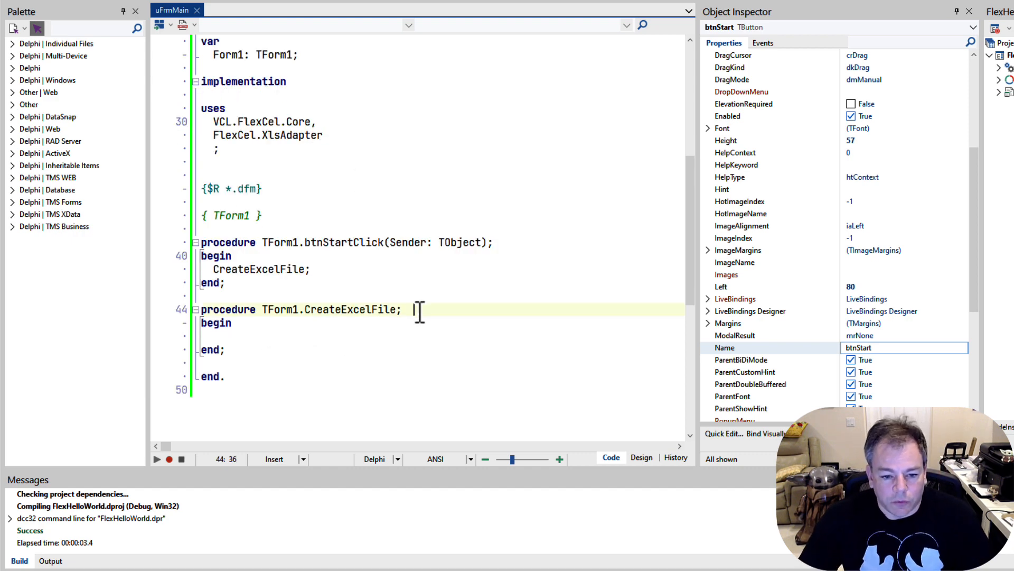
Declare var LXlsFile: TXlsFile; i: Integer; in CreateExcelFile and begin assigning LXlsFile.
{"action": "type", "text": "var"}
{"action": "type", "text": "LXls"}
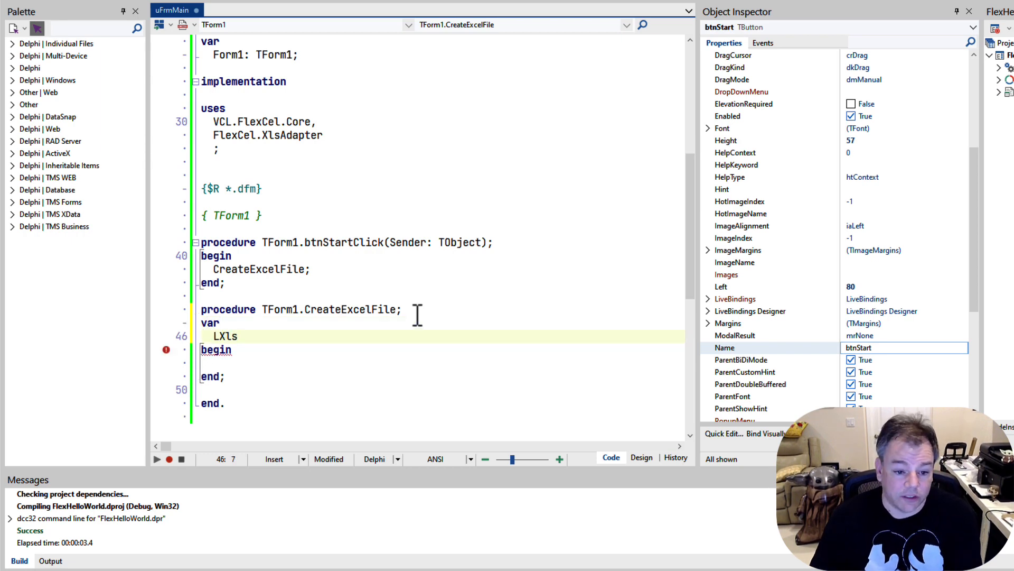
{"action": "type", "text": "File:"}
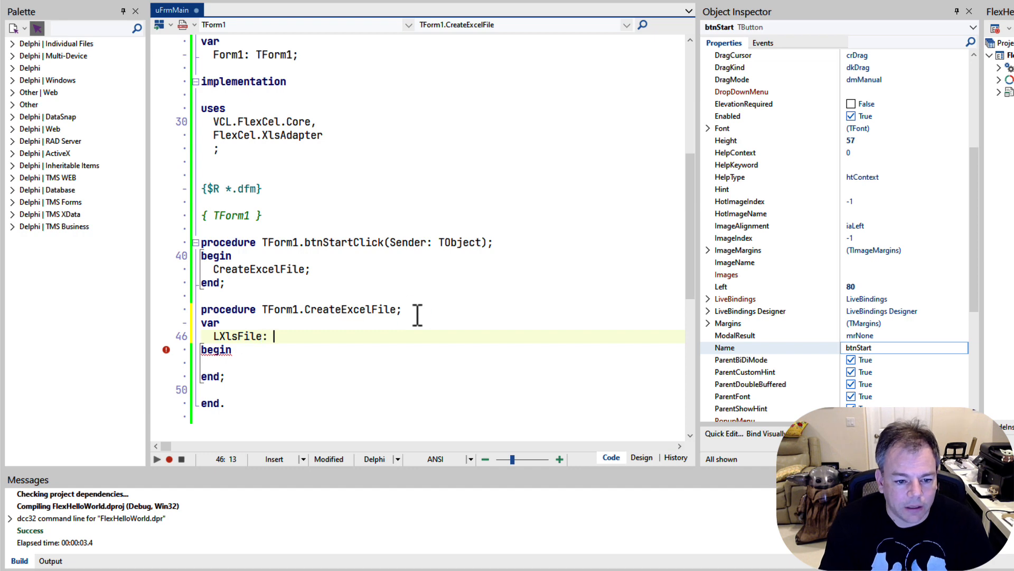
{"action": "type", "text": "TXlsFile;"}
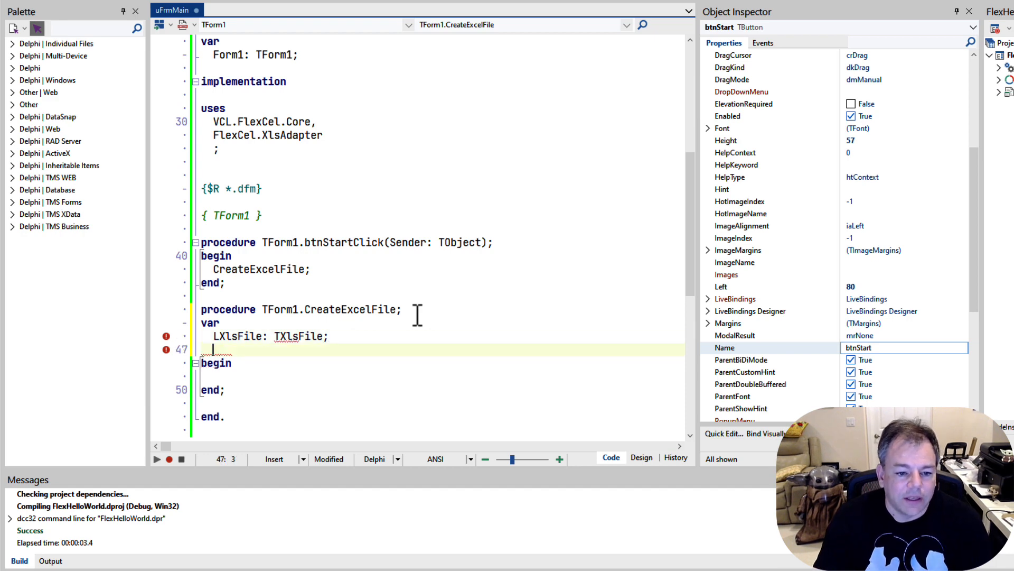
{"action": "type", "text": "LExce"}
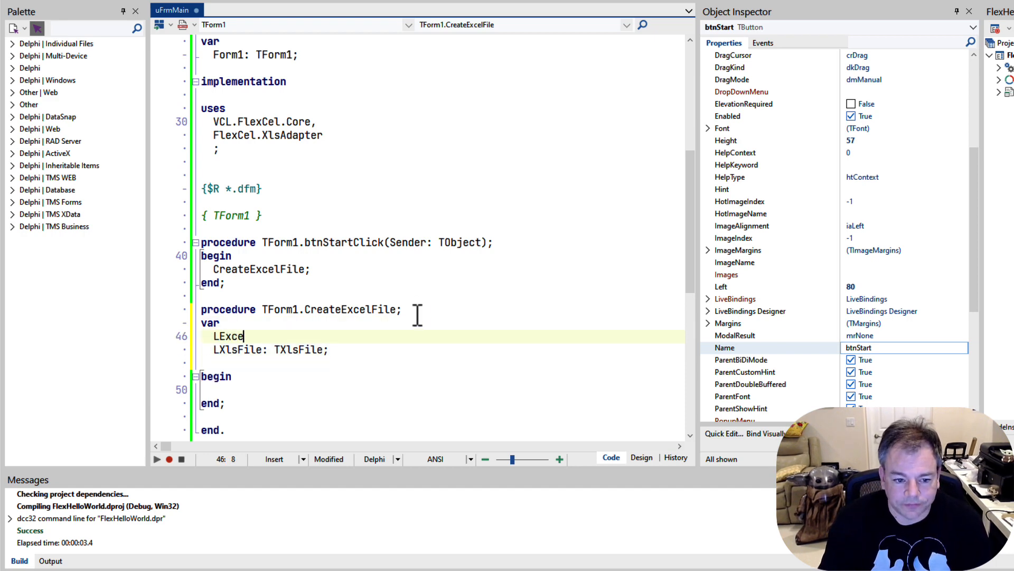
{"action": "type", "text": "l: TEx"}
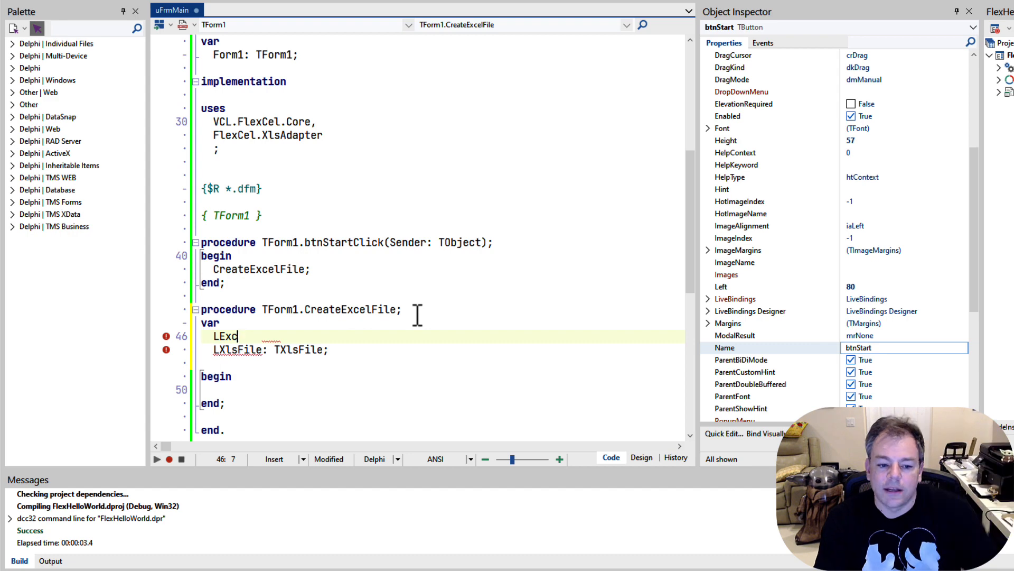
{"action": "key", "text": "Backspace"}
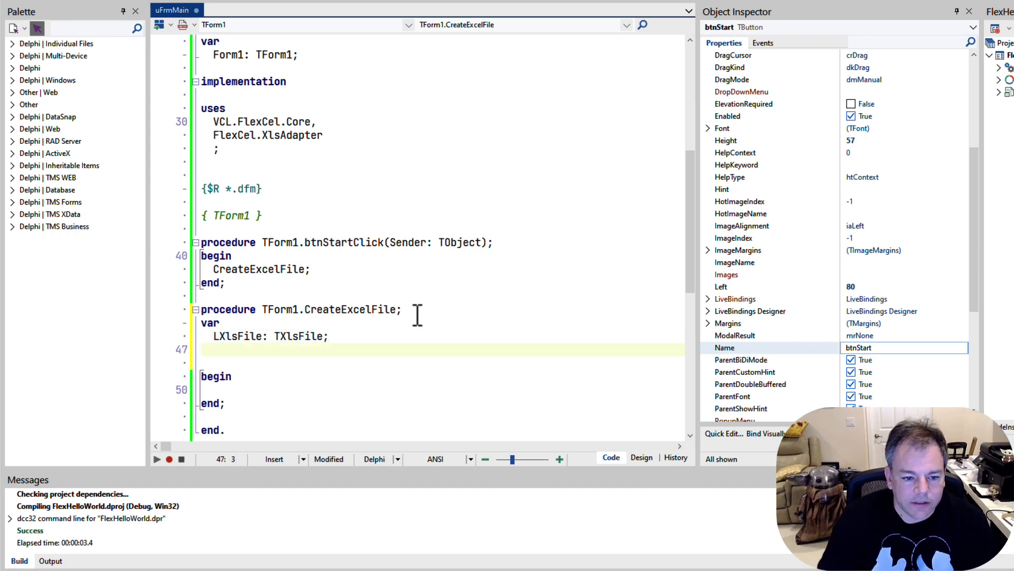
{"action": "type", "text": "i: Integer;"}
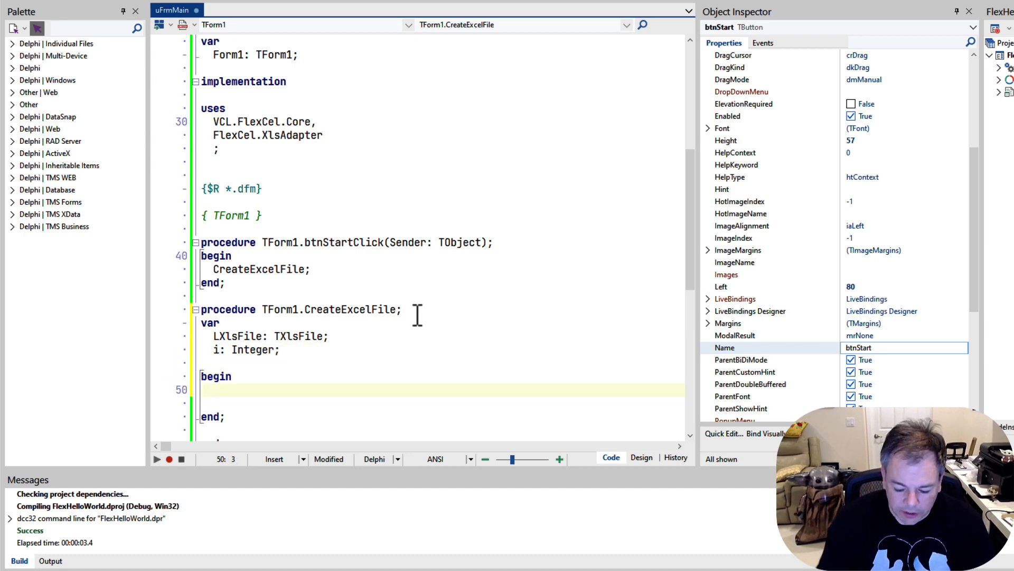
{"action": "type", "text": "LXlsFile :="}
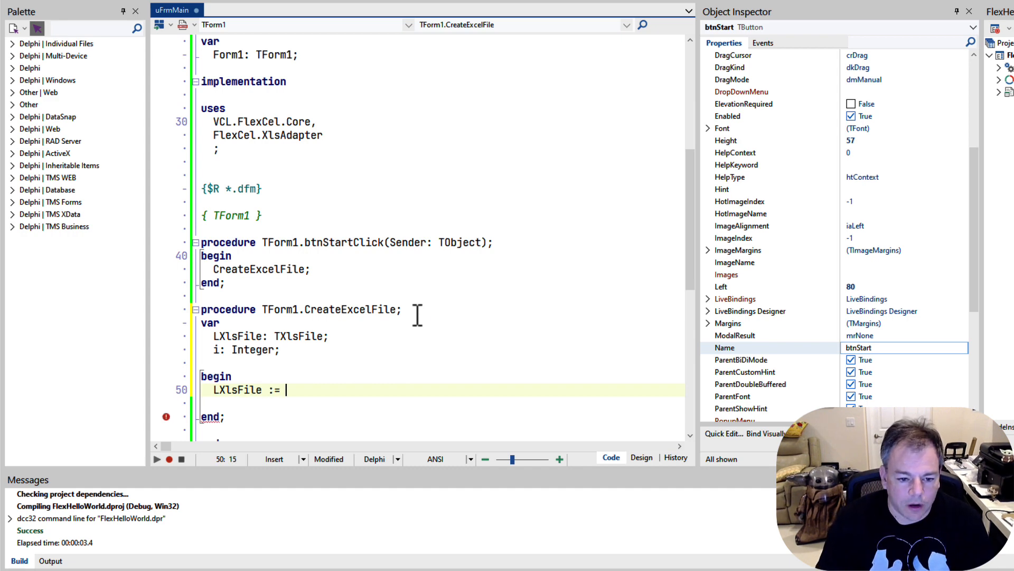
Assign LXlsFile := TXlsFile.Create(1, TExcelFileFormat.v2021, True), picking v2021 from Code Insight.
{"action": "type", "text": "TXls"}
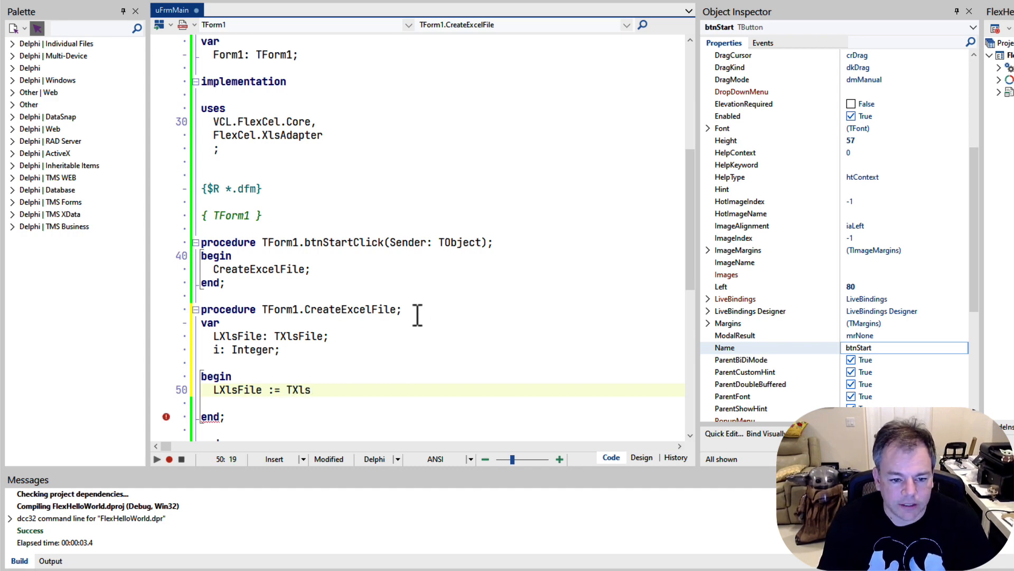
{"action": "type", "text": ".Crea"}
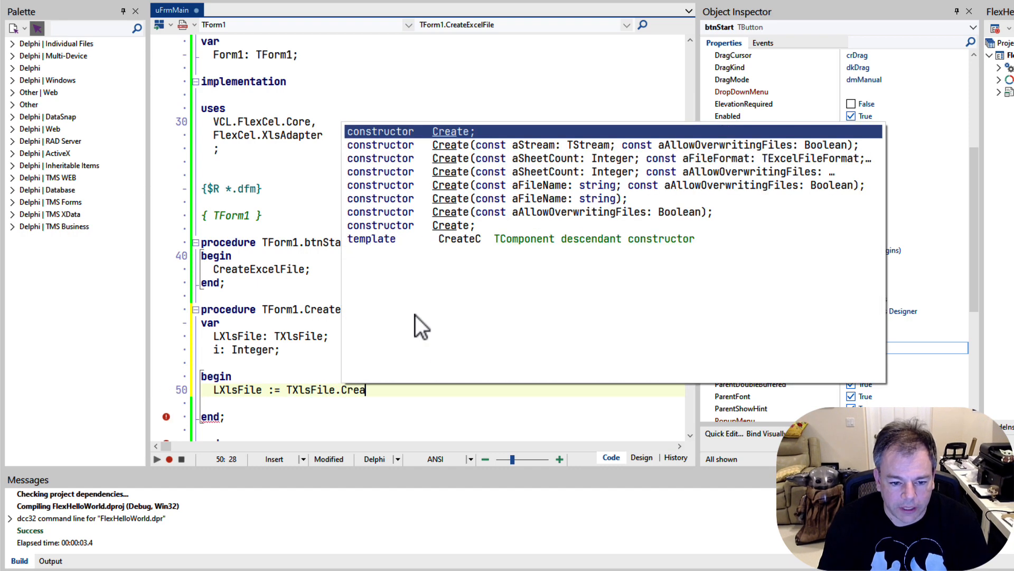
{"action": "type", "text": "te( 1"}
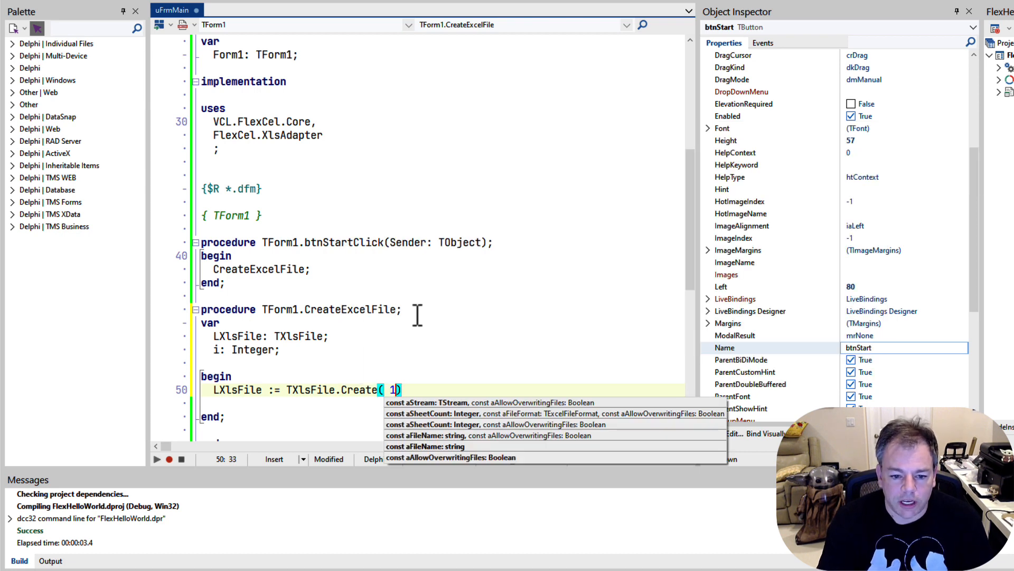
{"action": "type", "text": ","}
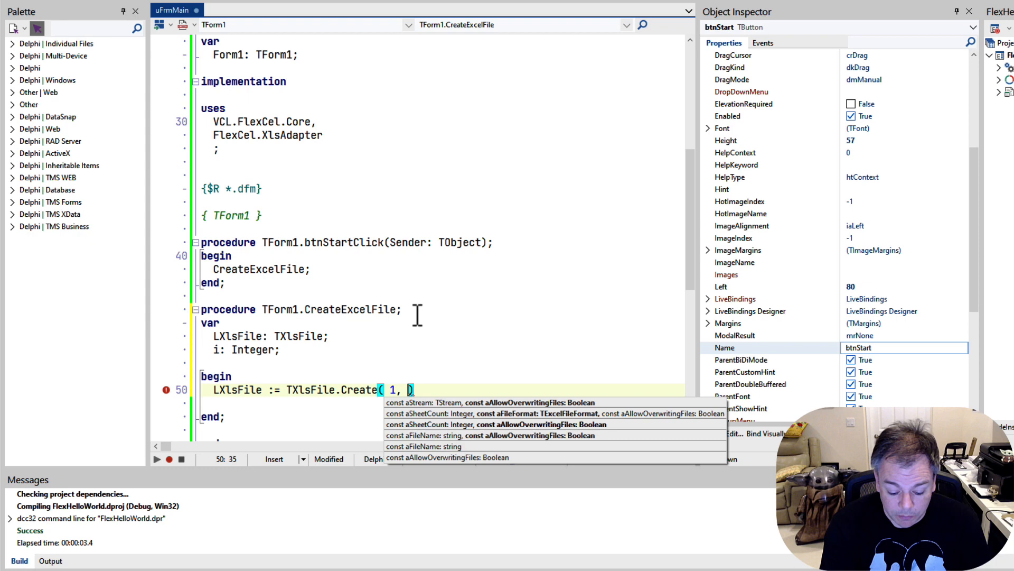
{"action": "type", "text": "TExcelFor"}
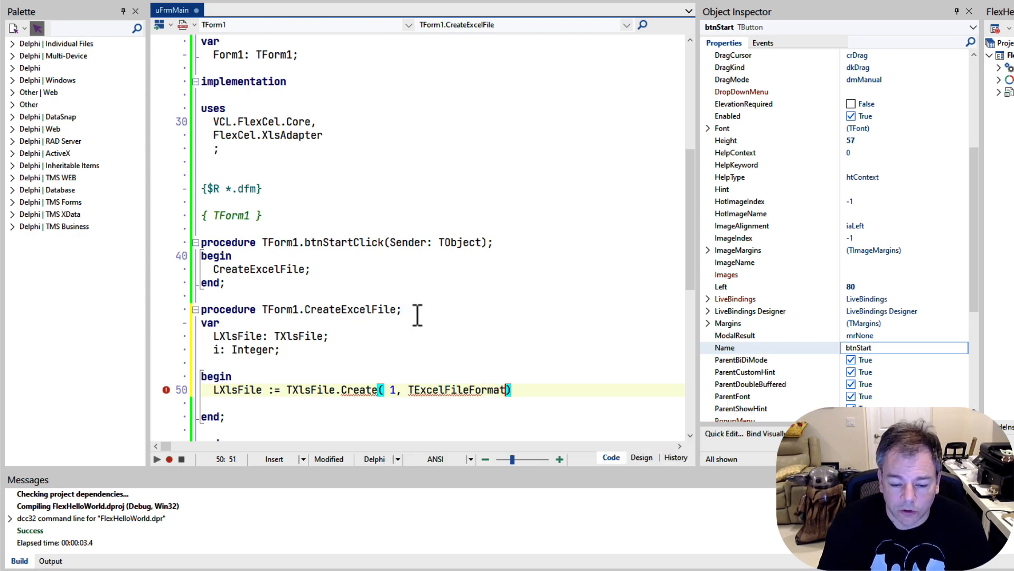
{"action": "type", "text": "."}
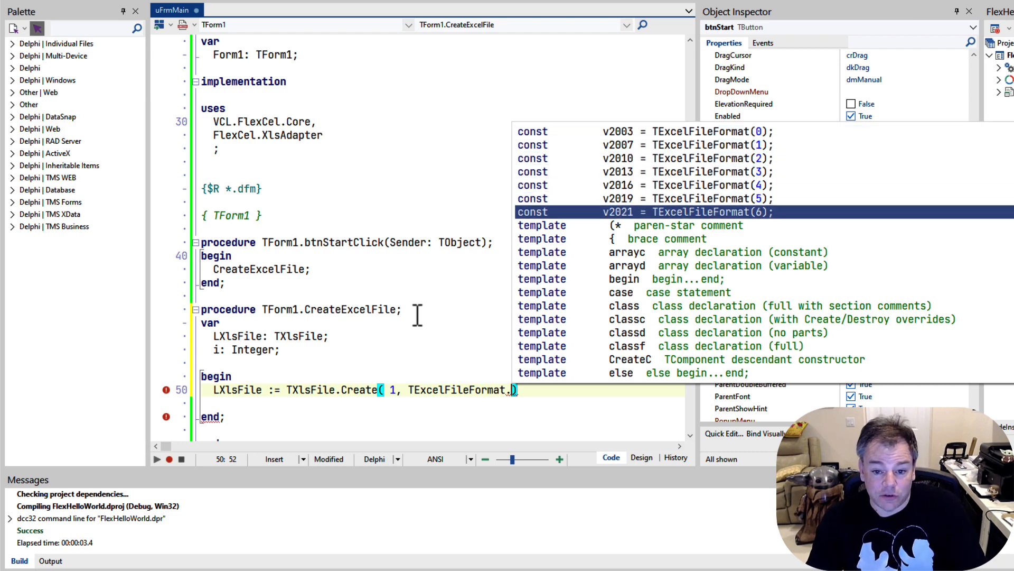
{"action": "key", "text": "Up"}
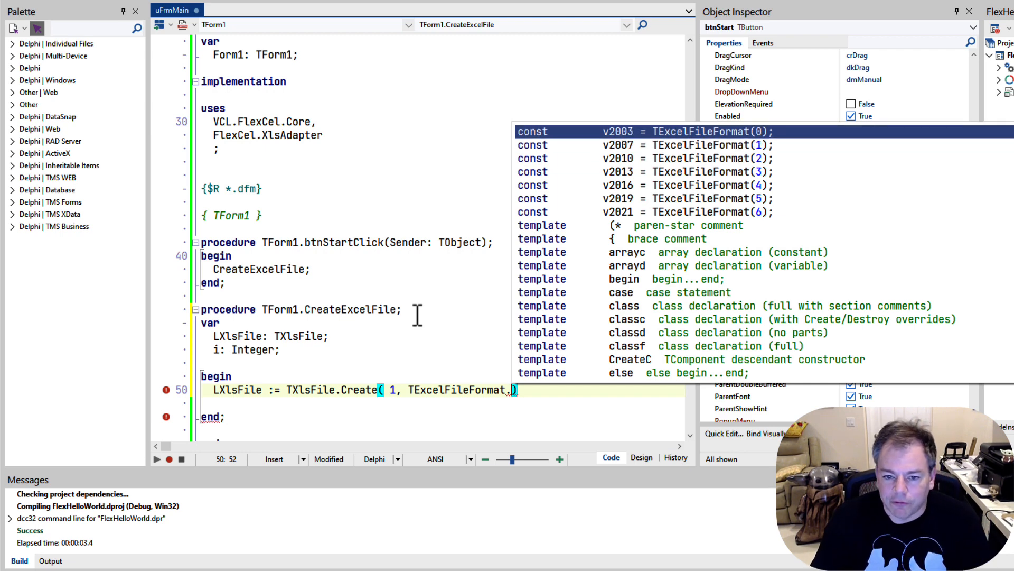
{"action": "key", "text": "down"}
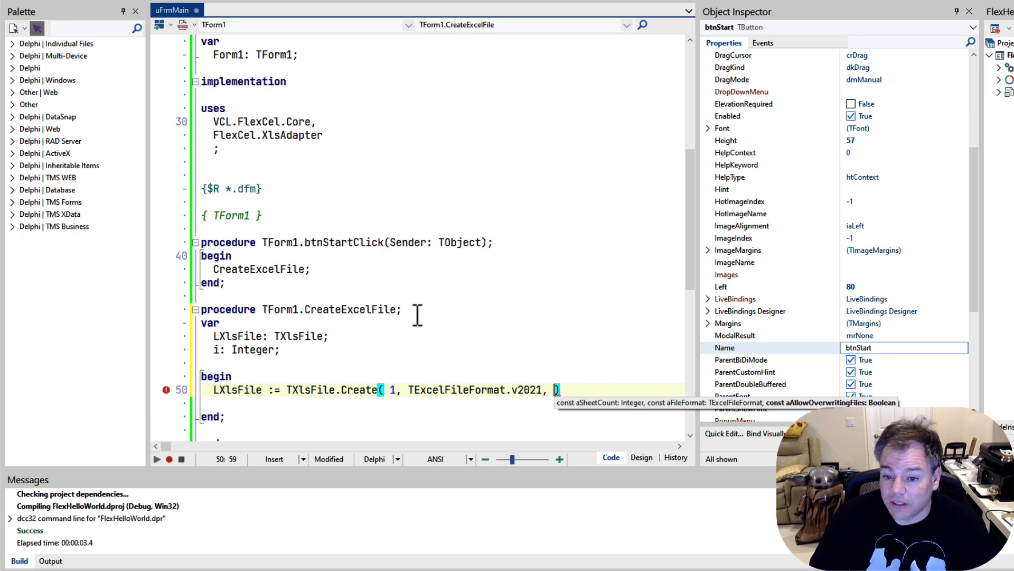
{"action": "type", "text": "True"}
{"action": "type", "text": "try"}
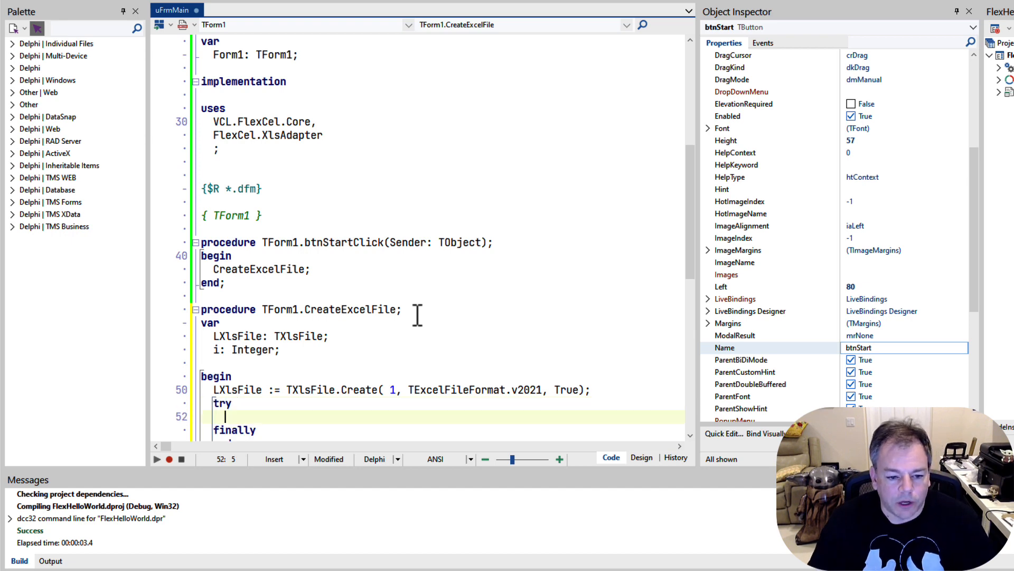
Add LXlsFile.Free; in the finally block and start an LXlsFile. call in the try block.
{"action": "type", "text": "L"}
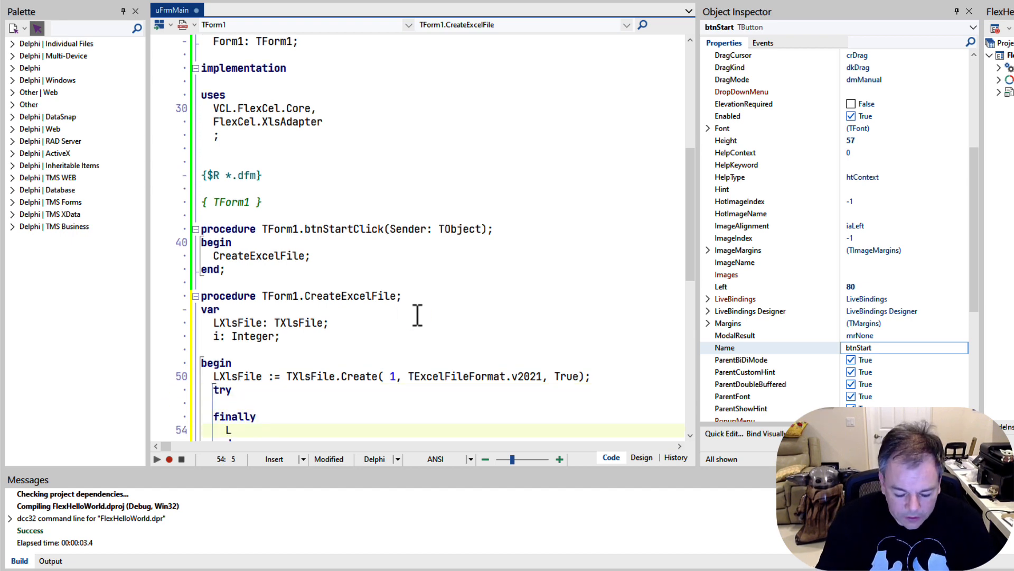
{"action": "type", "text": "LXlsFile.Free;"}
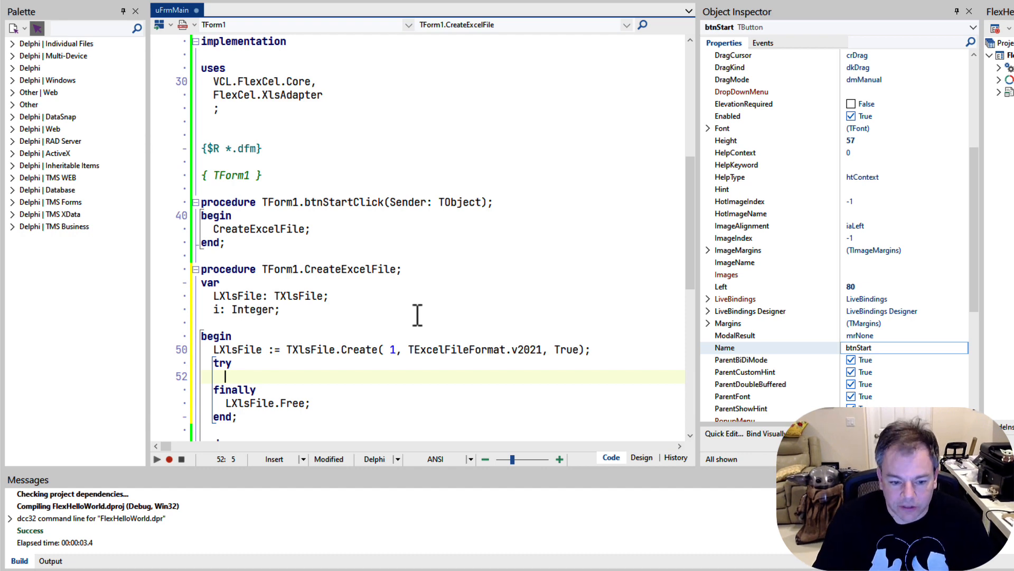
{"action": "type", "text": "LXlsFile."}
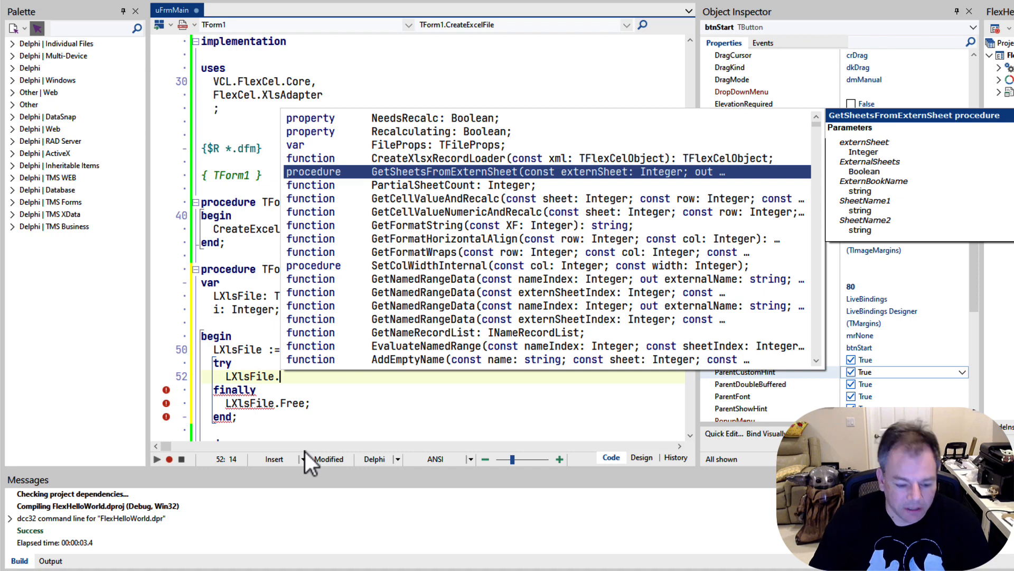
Complete the call as LXlsFile.SetCellValue(1,1,'Hello World').
{"action": "type", "text": "Set"}
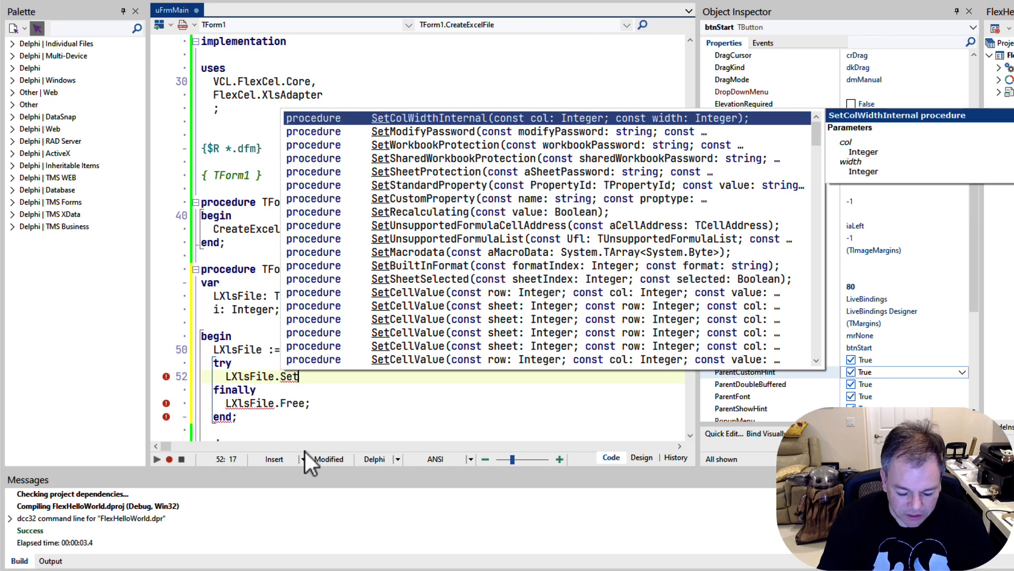
{"action": "type", "text": "CellVal"}
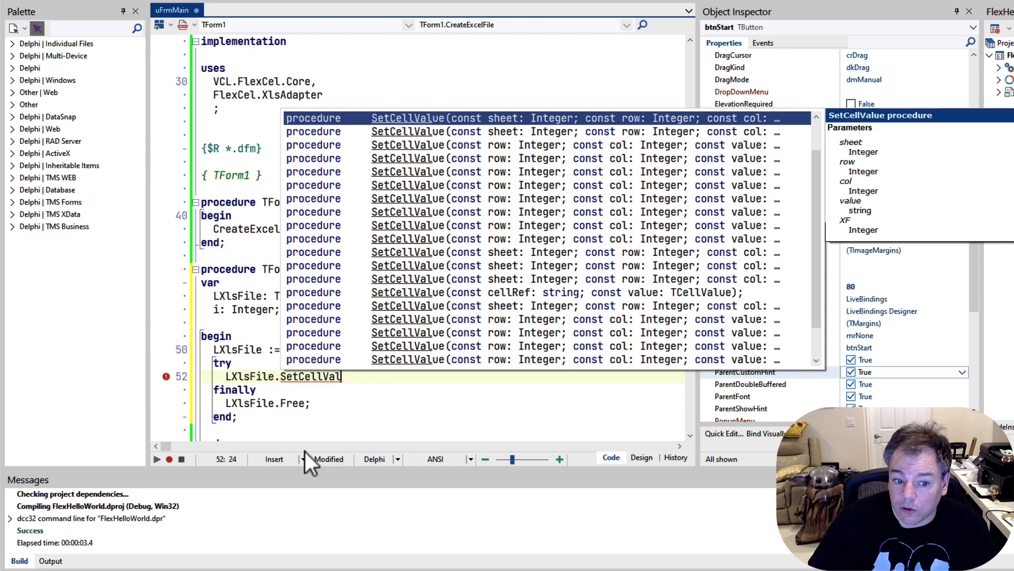
{"action": "type", "text": "(1"}
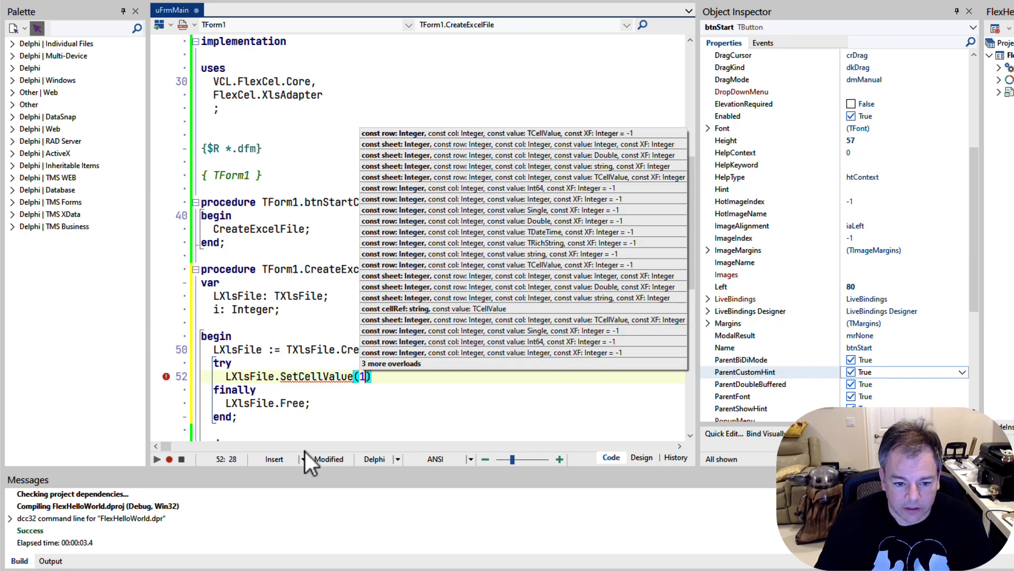
{"action": "type", "text": ",1,"}
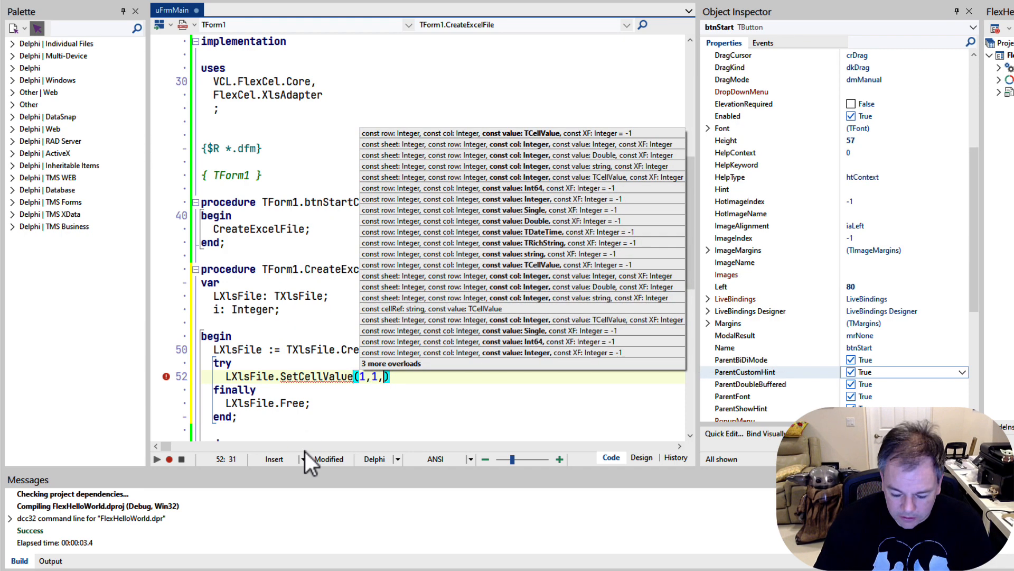
{"action": "type", "text": "'Hello '"}
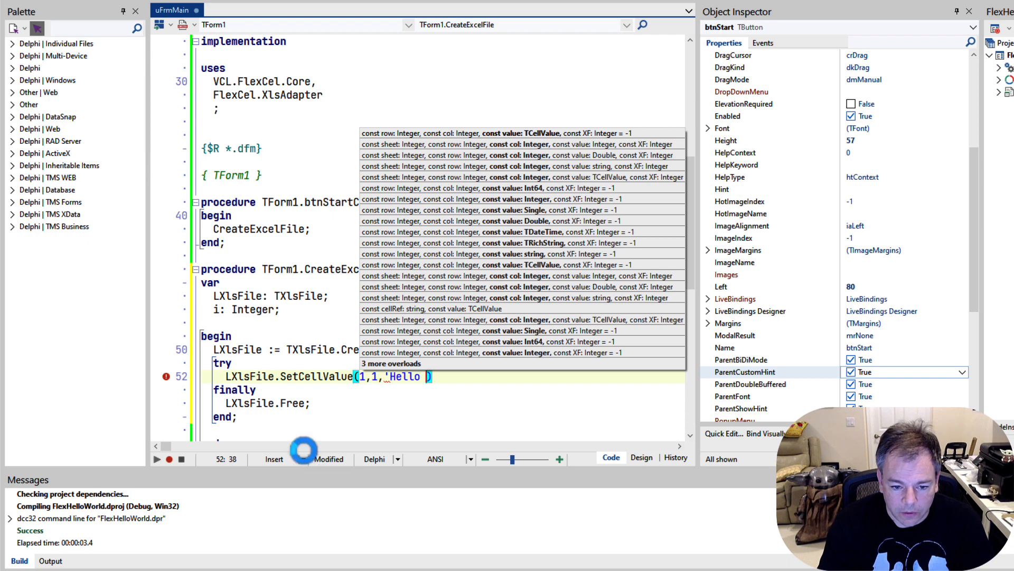
{"action": "type", "text": "World')"}
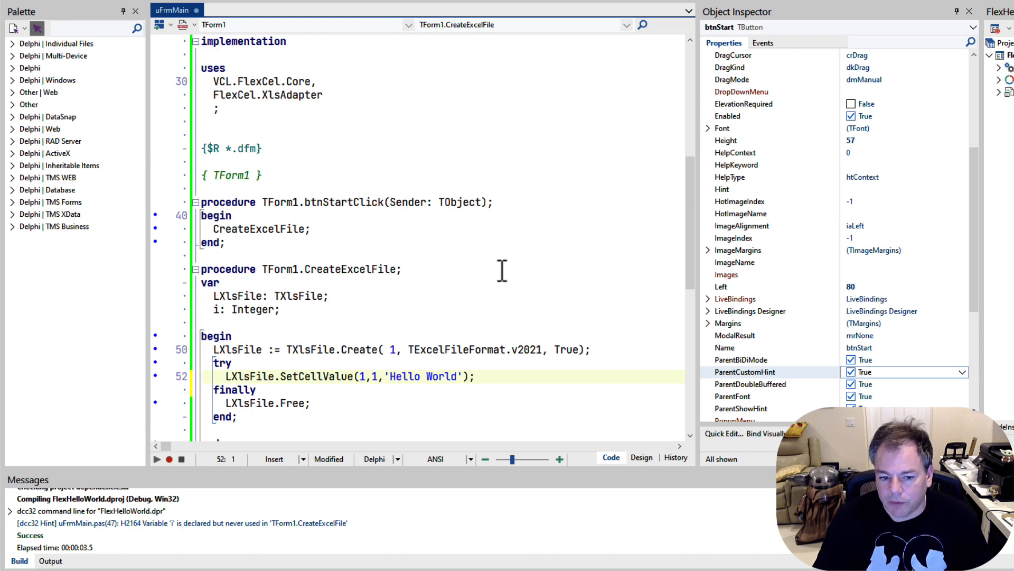
Add LXlsFile.Save('g:\helloworld.xlsx'); below the SetCellValue call.
{"action": "type", "text": "LXlsFile."}
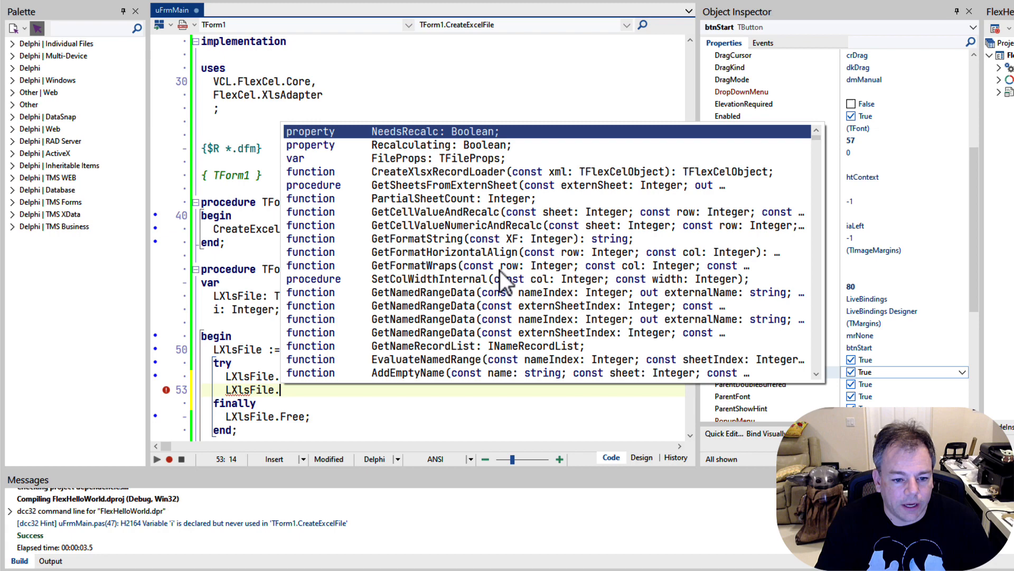
{"action": "type", "text": "Save("}
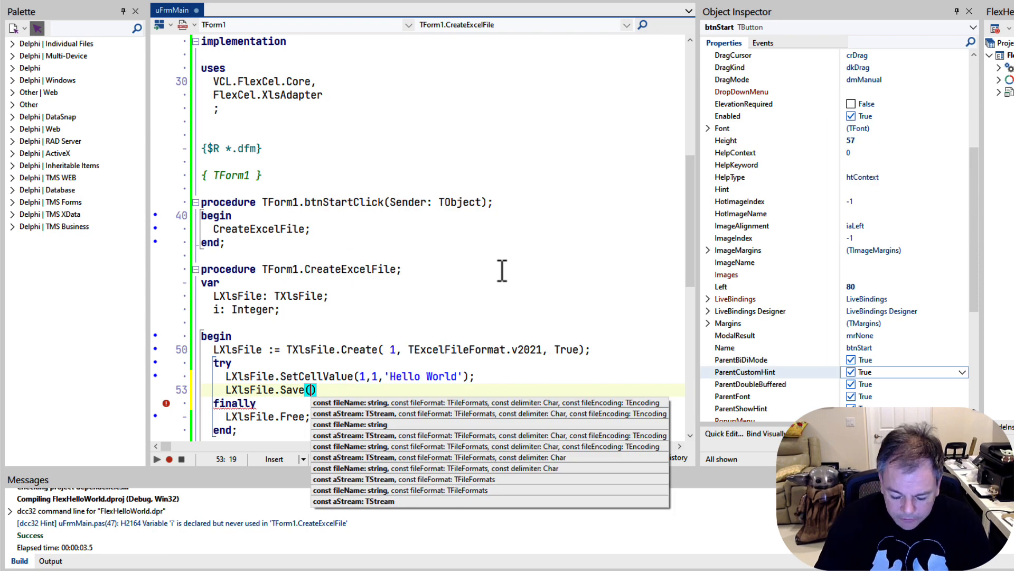
{"action": "type", "text": "'g:\\"}
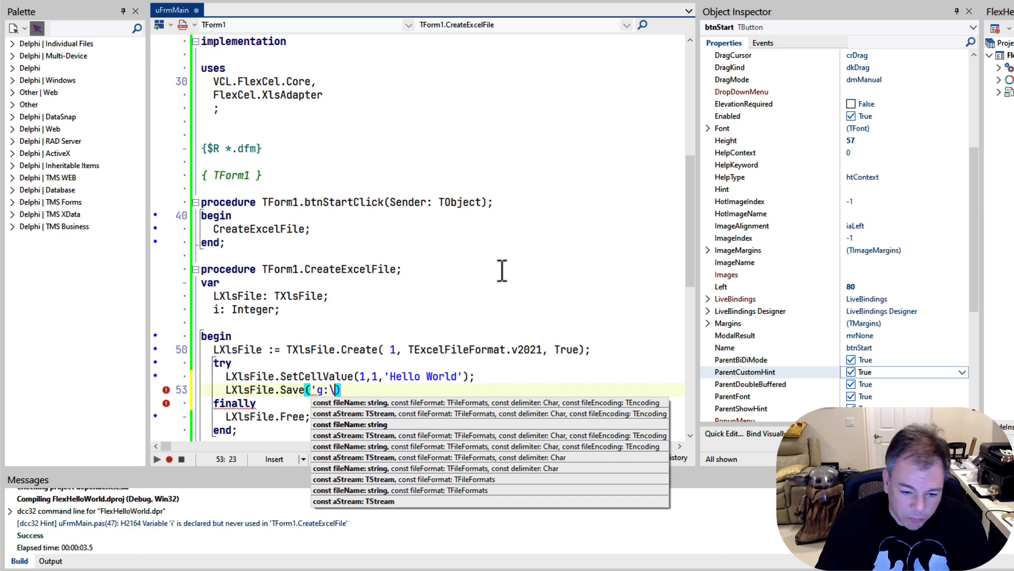
{"action": "type", "text": "helloworld"}
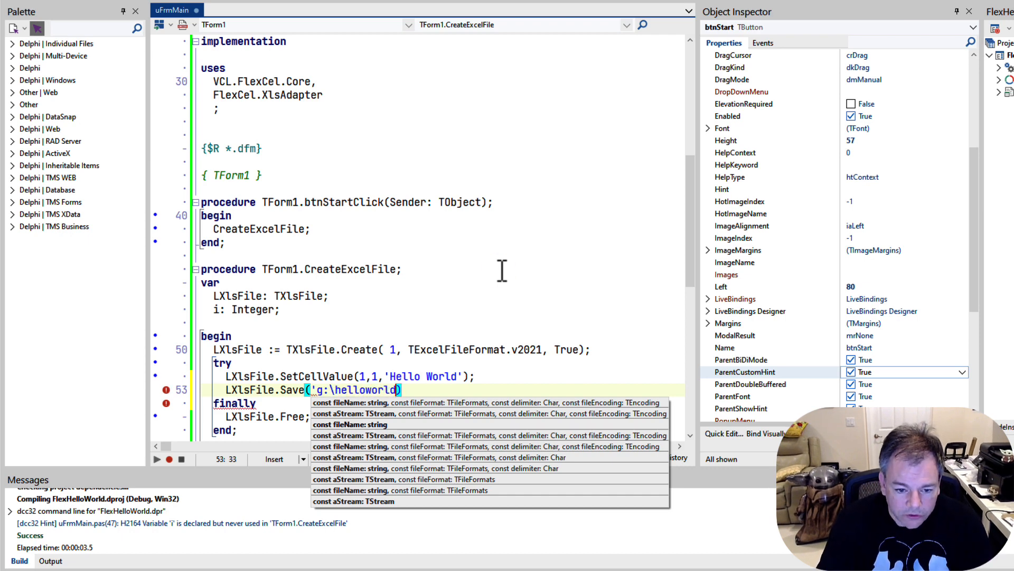
{"action": "type", "text": ".xlsx'"}
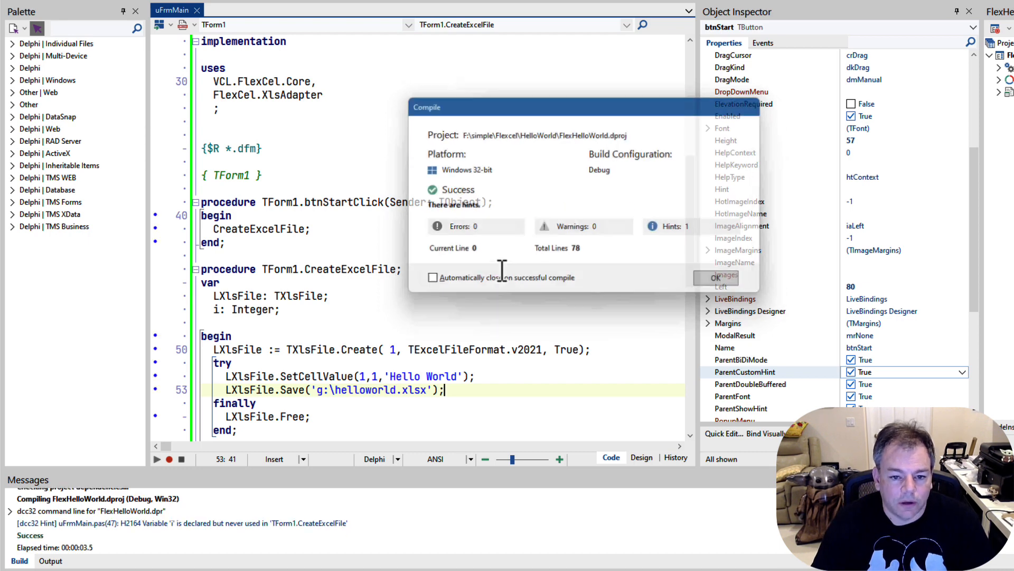
Dismiss the compile summary and run the Hello FlexCel application.
{"action": "left_click", "coordinate": [717, 276]}
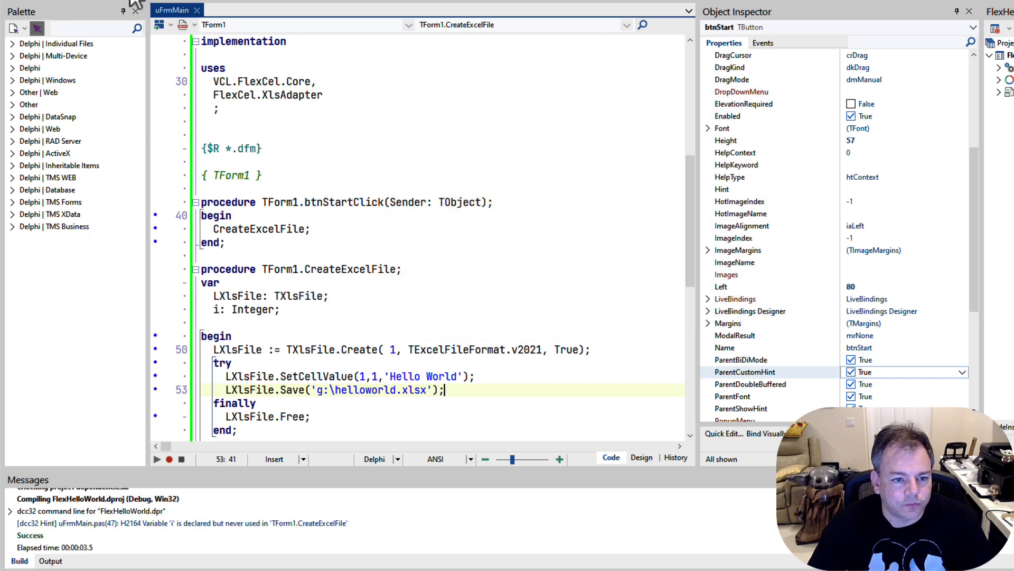
{"action": "left_click", "coordinate": [156, 459]}
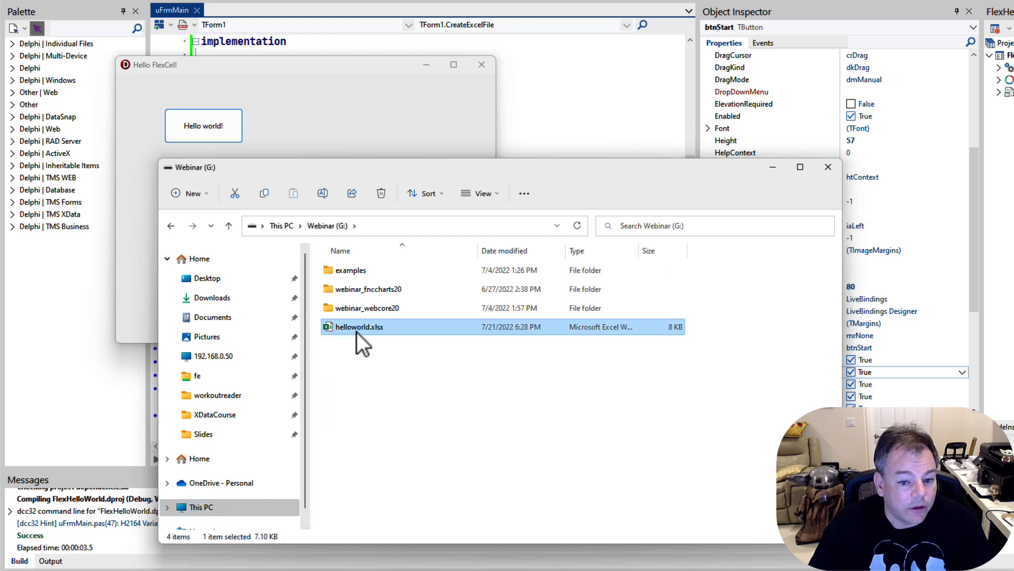
{"action": "mouse_move", "coordinate": [372, 337]}
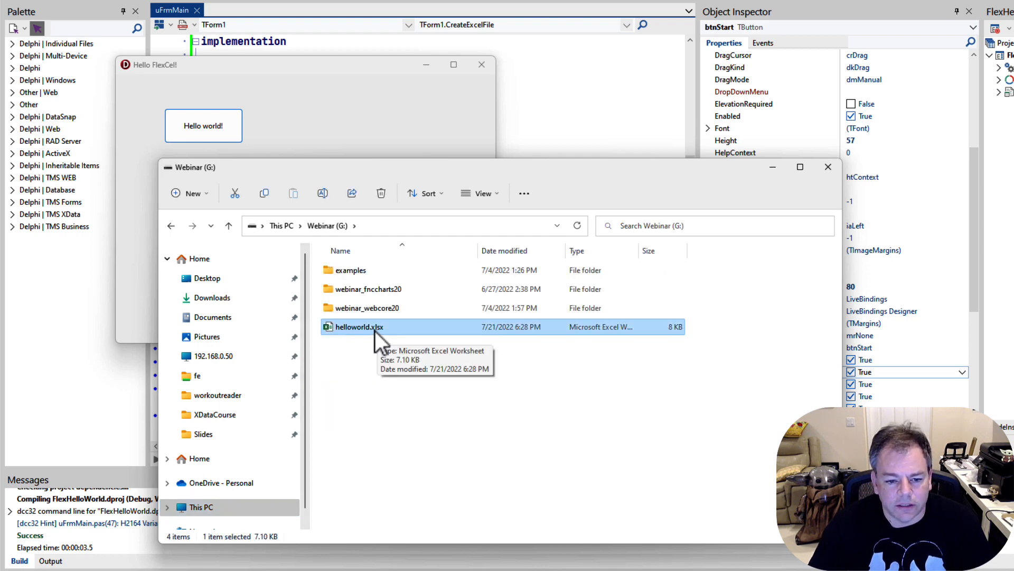
View helloworld.xlsx in Excel to confirm 'Hello World' in A1, then close it.
{"action": "double_click", "coordinate": [357, 326]}
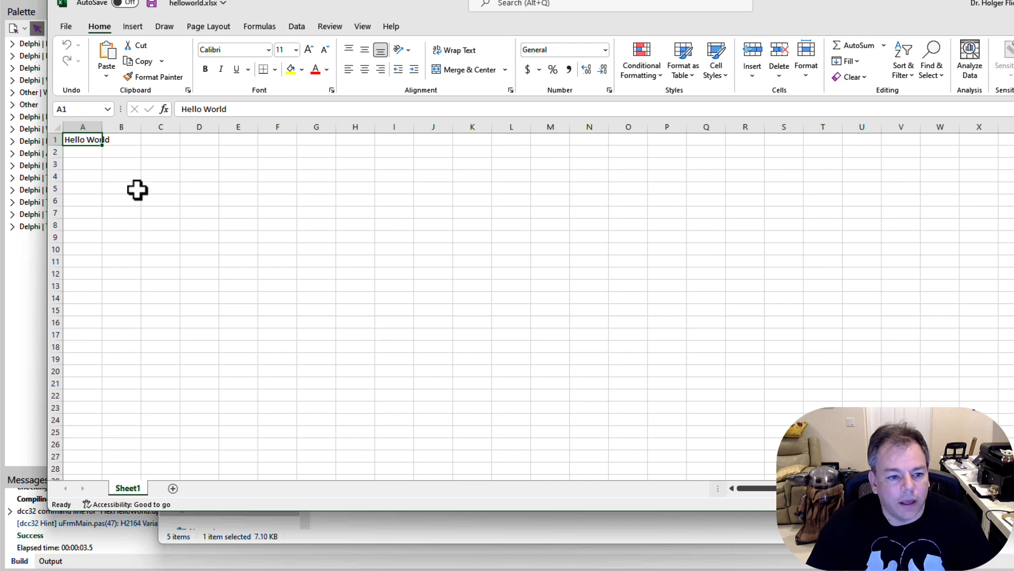
{"action": "left_click", "coordinate": [121, 164]}
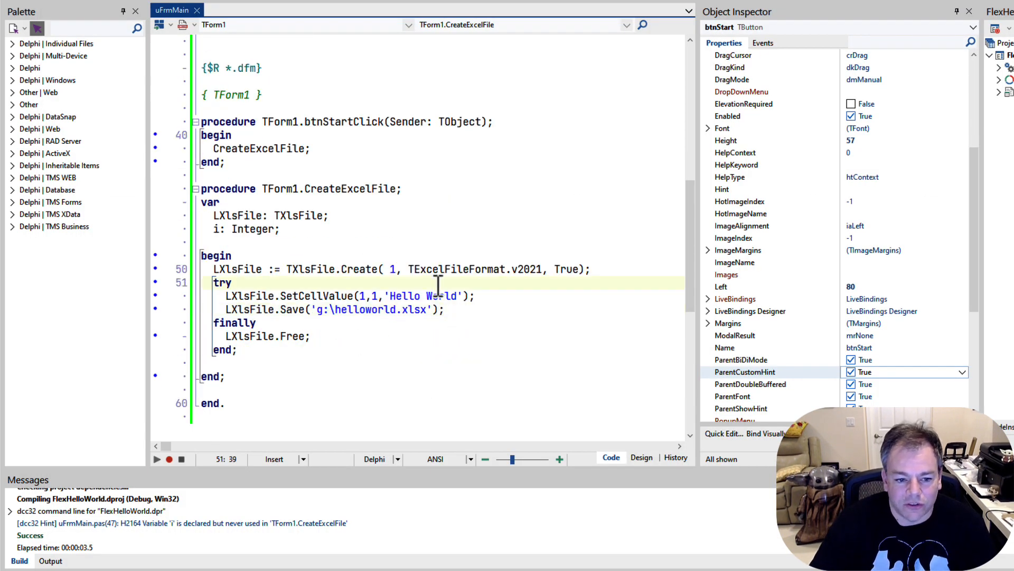
Add a 'for i := Low to High do' loop, rerun and reopen the regenerated helloworld.xlsx.
{"action": "type", "text": "for i := Low to High do"}
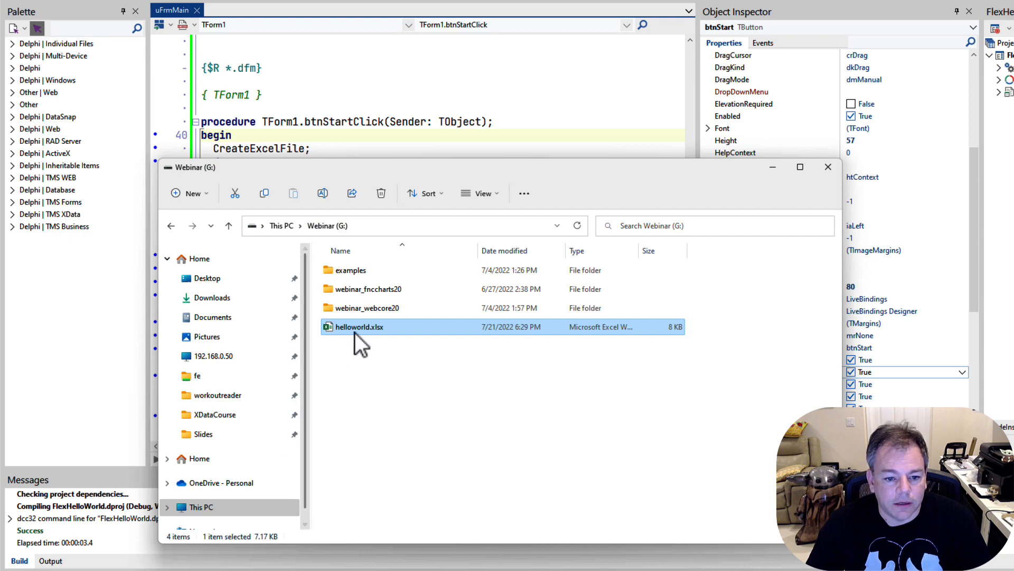
{"action": "double_click", "coordinate": [358, 327]}
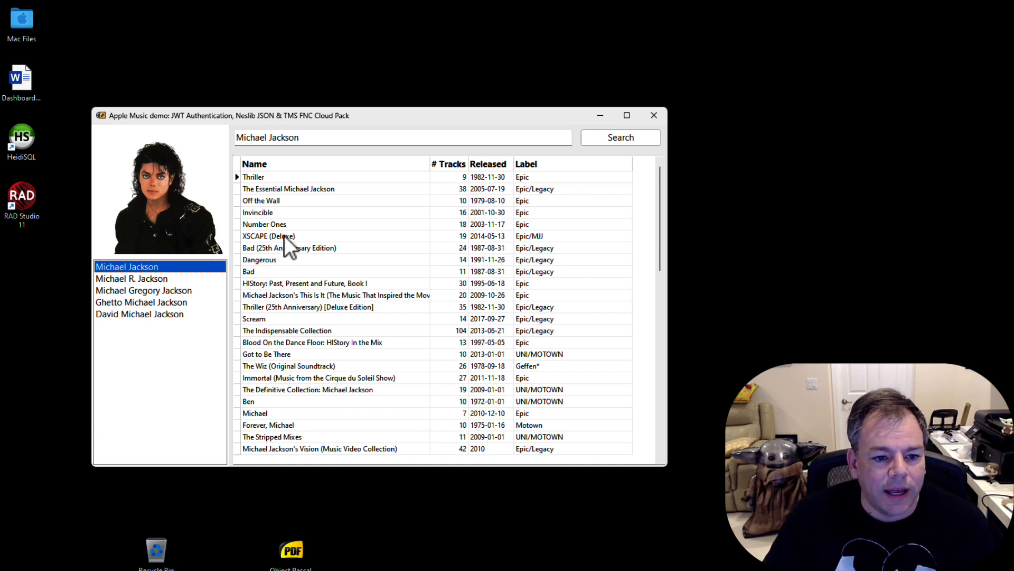
Open the Thriller album's tracks and preview its printed report.
{"action": "double_click", "coordinate": [253, 176]}
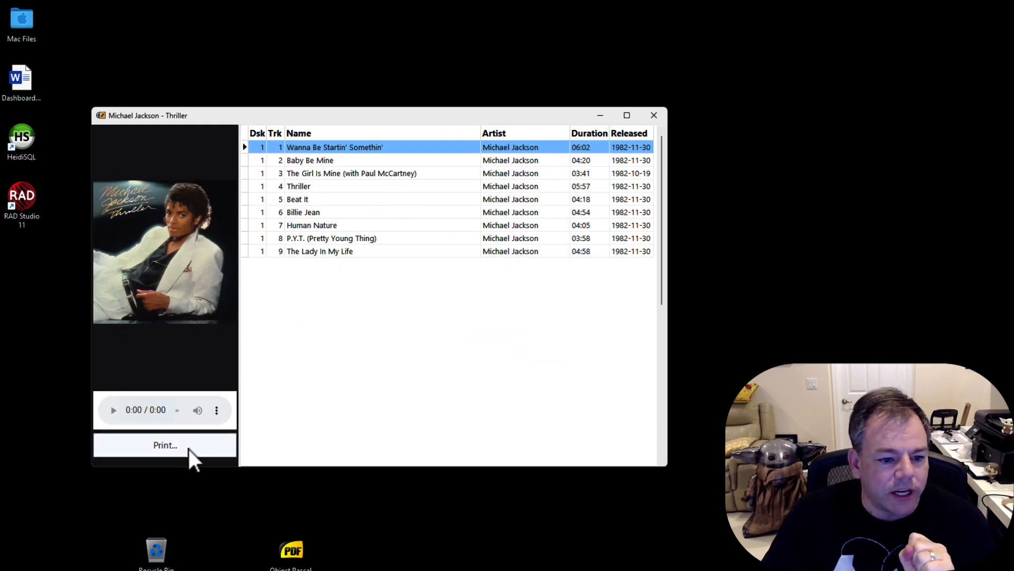
{"action": "left_click", "coordinate": [164, 445]}
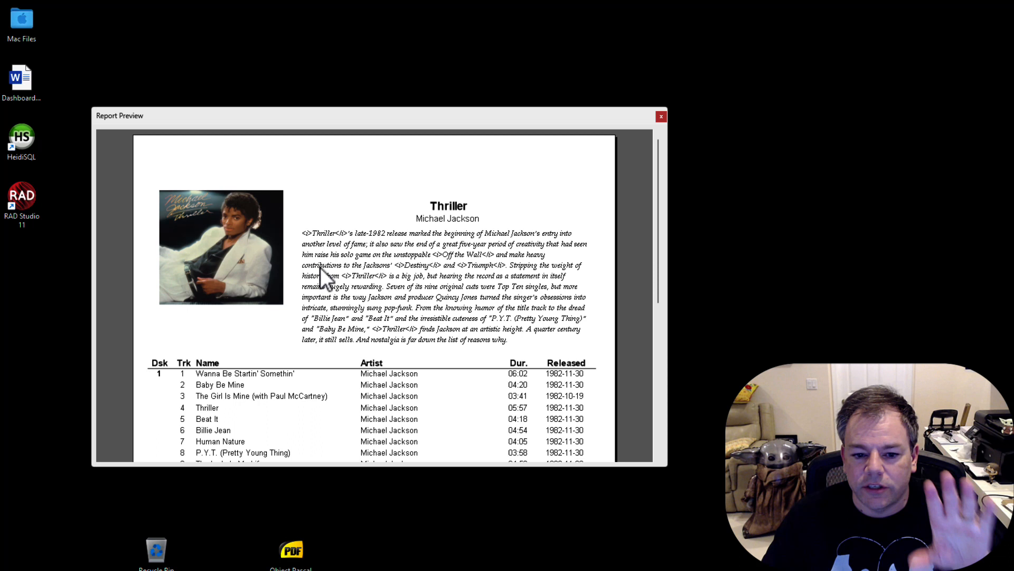
{"action": "mouse_move", "coordinate": [404, 288]}
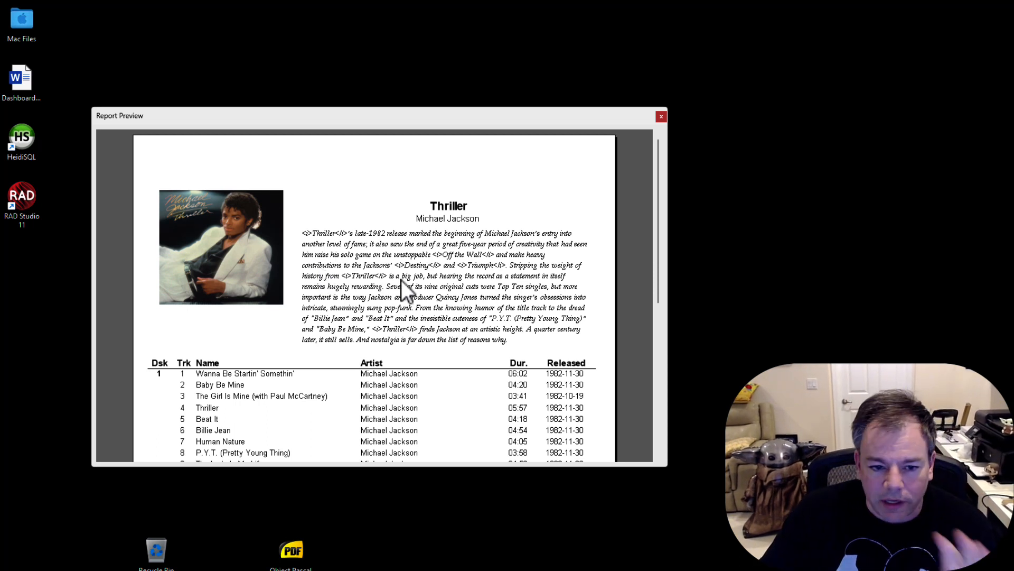
{"action": "mouse_move", "coordinate": [369, 292]}
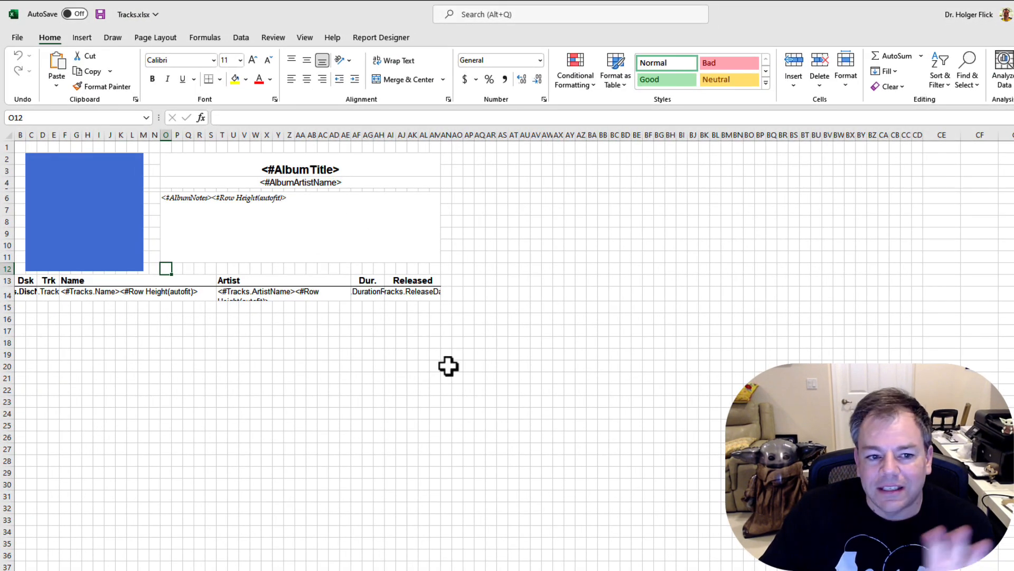
{"action": "left_click", "coordinate": [84, 211]}
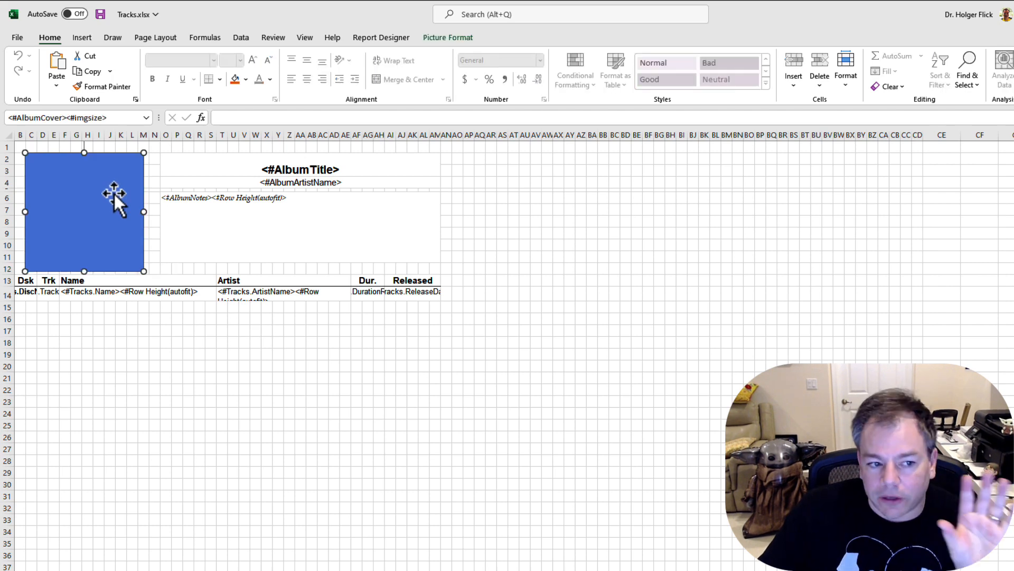
{"action": "left_click", "coordinate": [299, 170]}
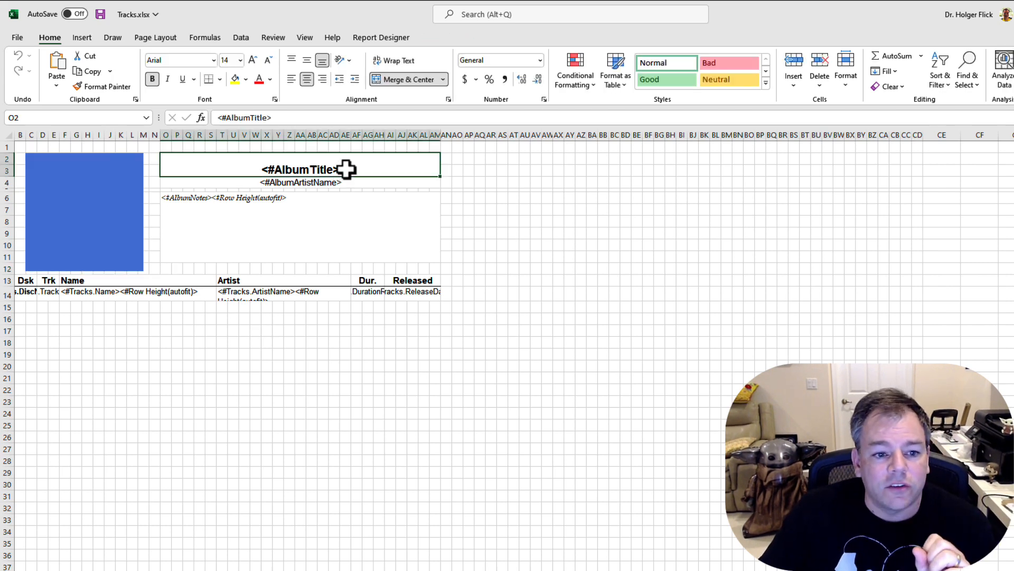
{"action": "left_click", "coordinate": [300, 181]}
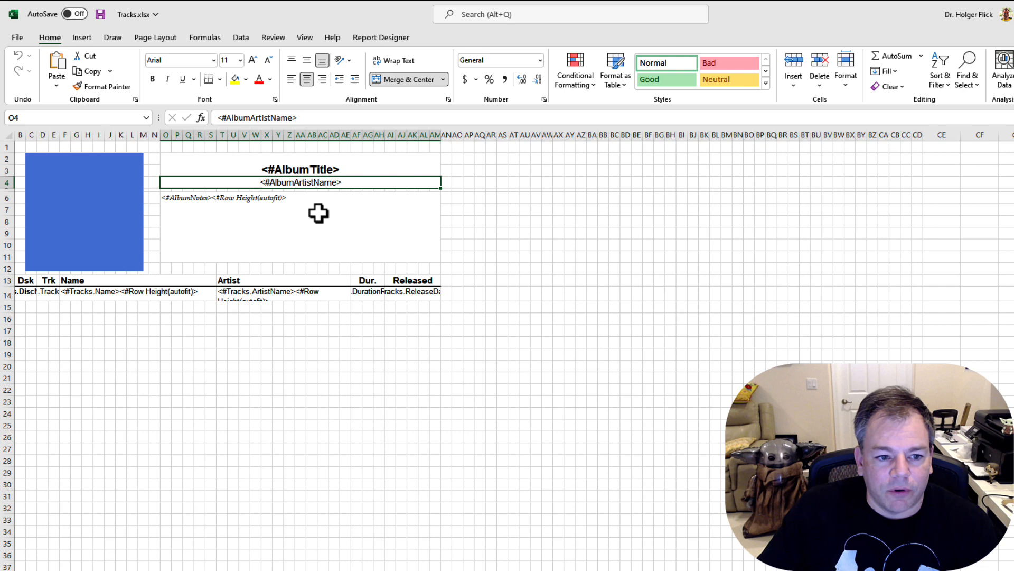
{"action": "left_click", "coordinate": [300, 227]}
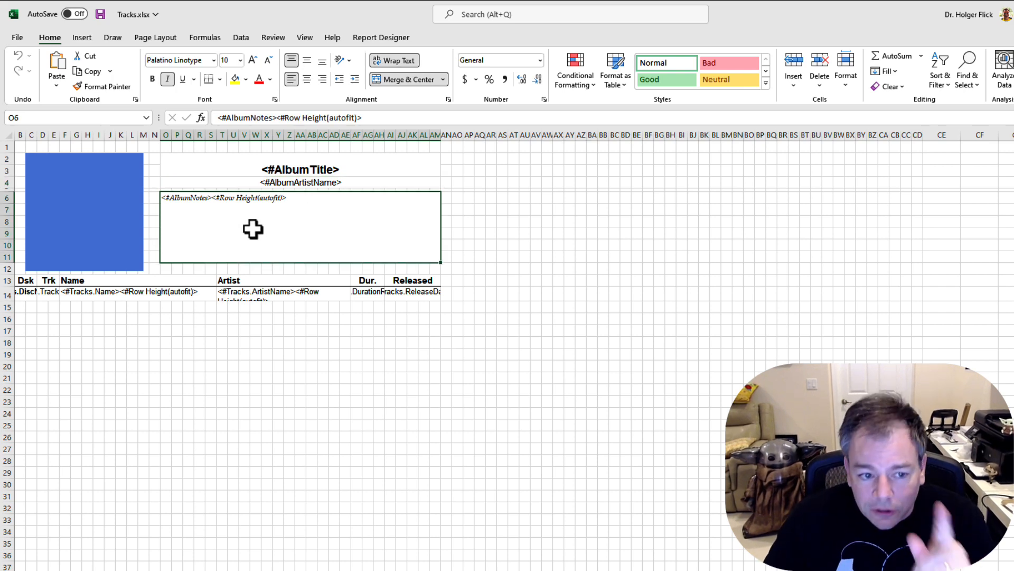
{"action": "mouse_move", "coordinate": [181, 198]}
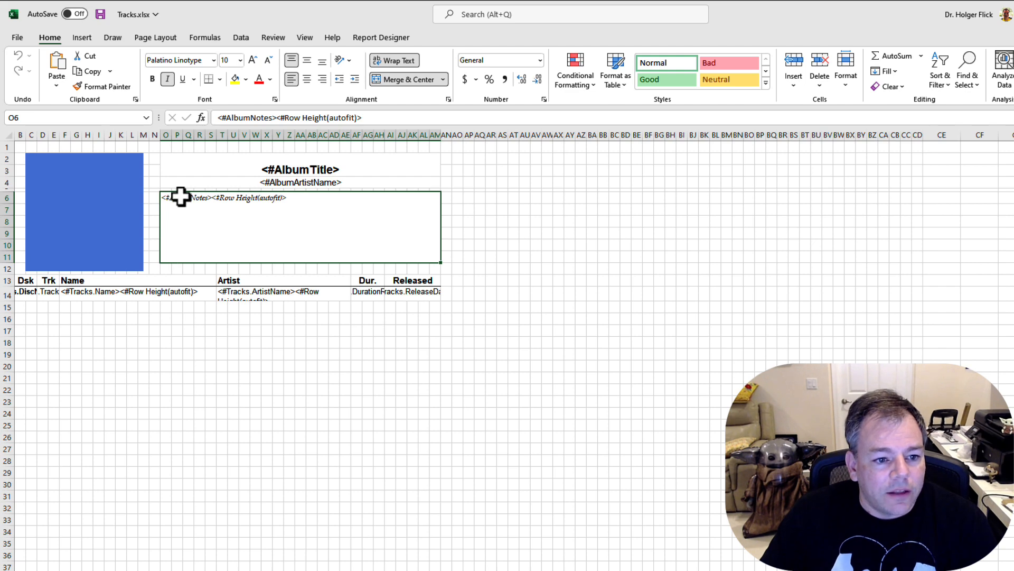
{"action": "mouse_move", "coordinate": [139, 263]}
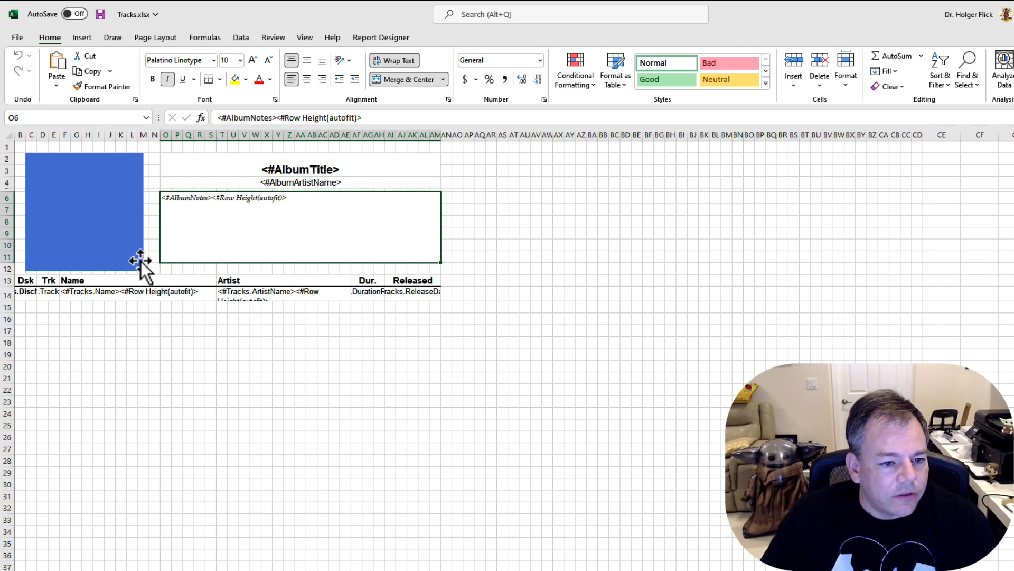
{"action": "mouse_move", "coordinate": [154, 262]}
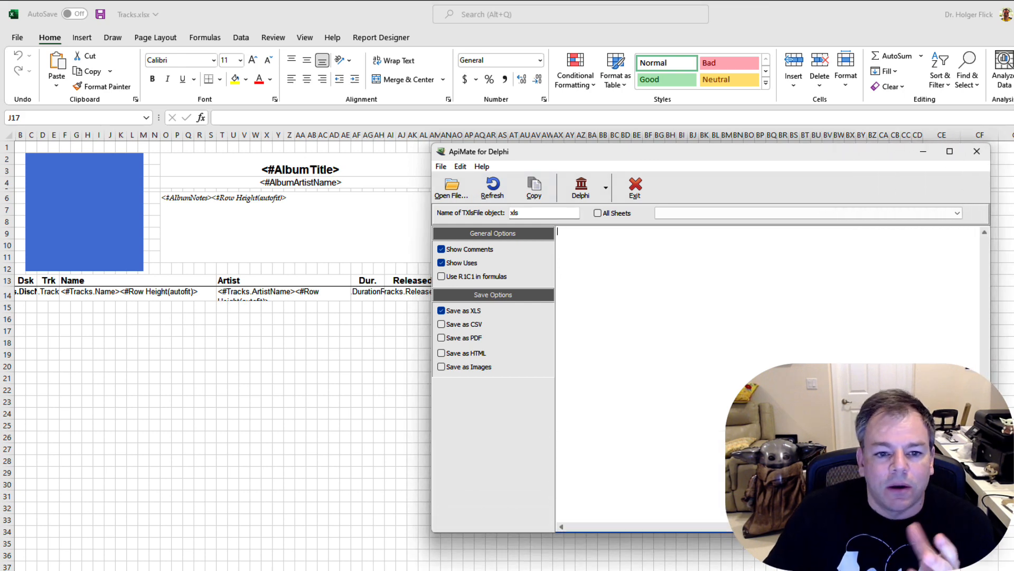
{"action": "mouse_move", "coordinate": [543, 485]}
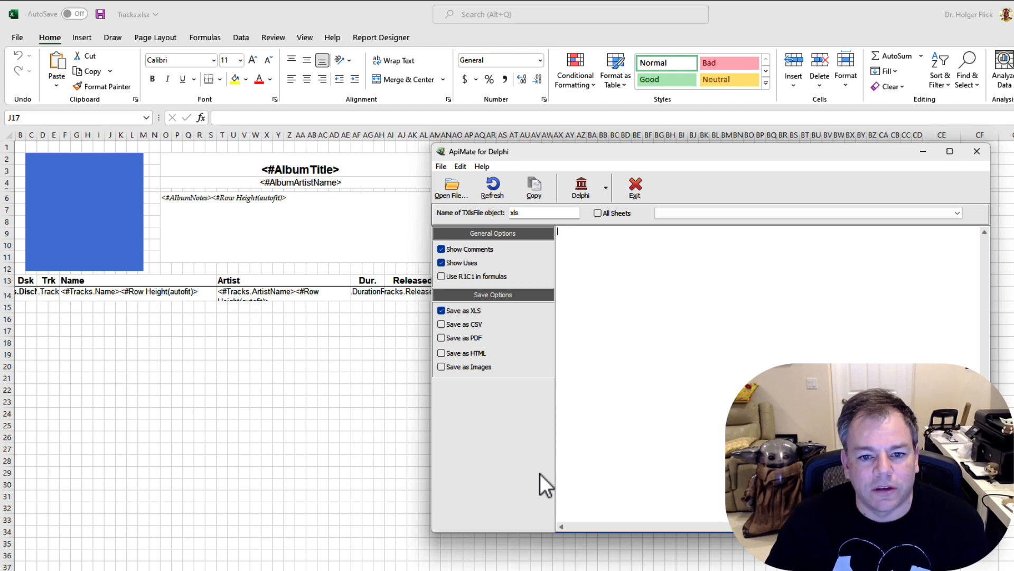
{"action": "mouse_move", "coordinate": [204, 242]}
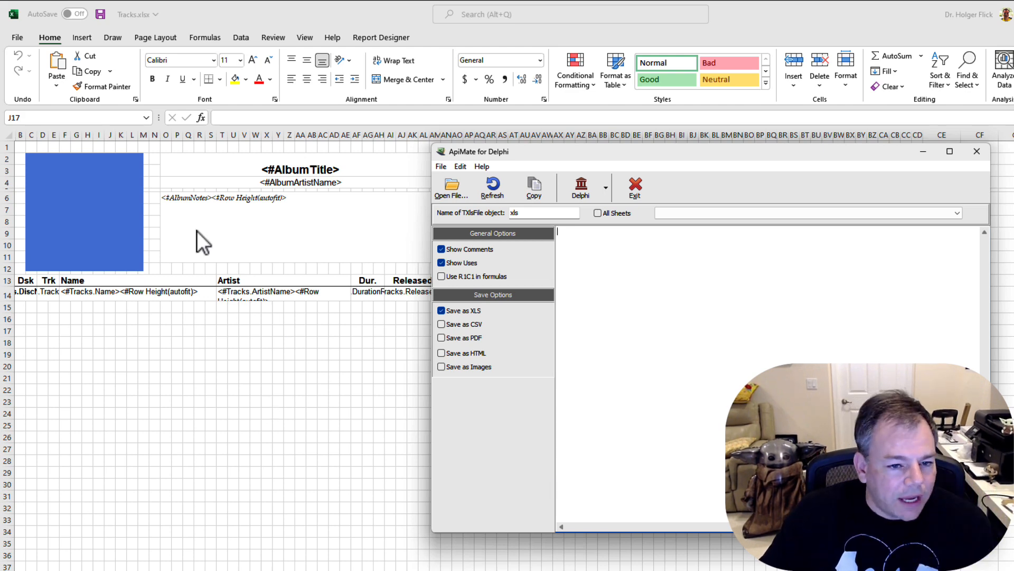
{"action": "mouse_move", "coordinate": [264, 251]}
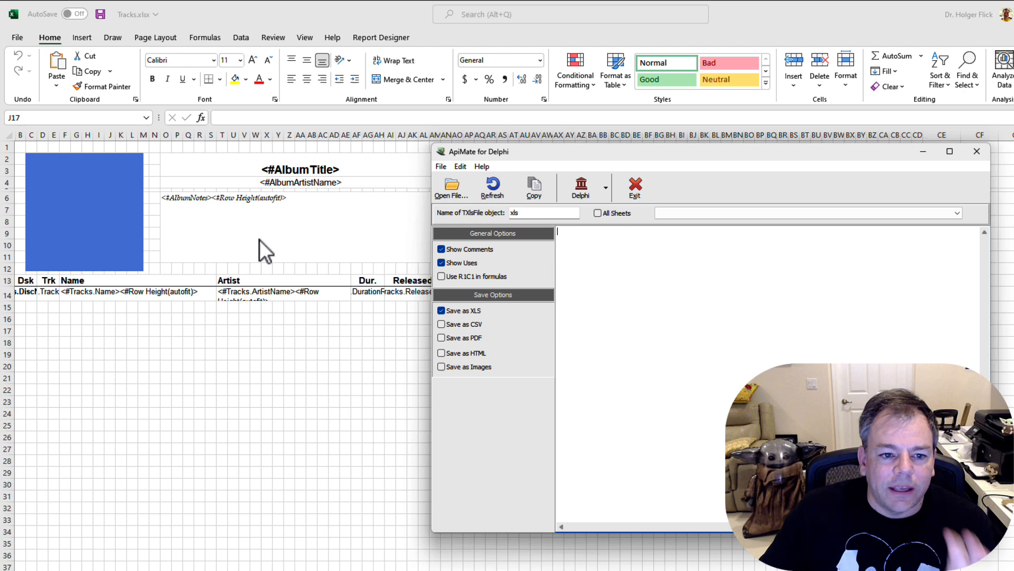
{"action": "mouse_move", "coordinate": [327, 252]}
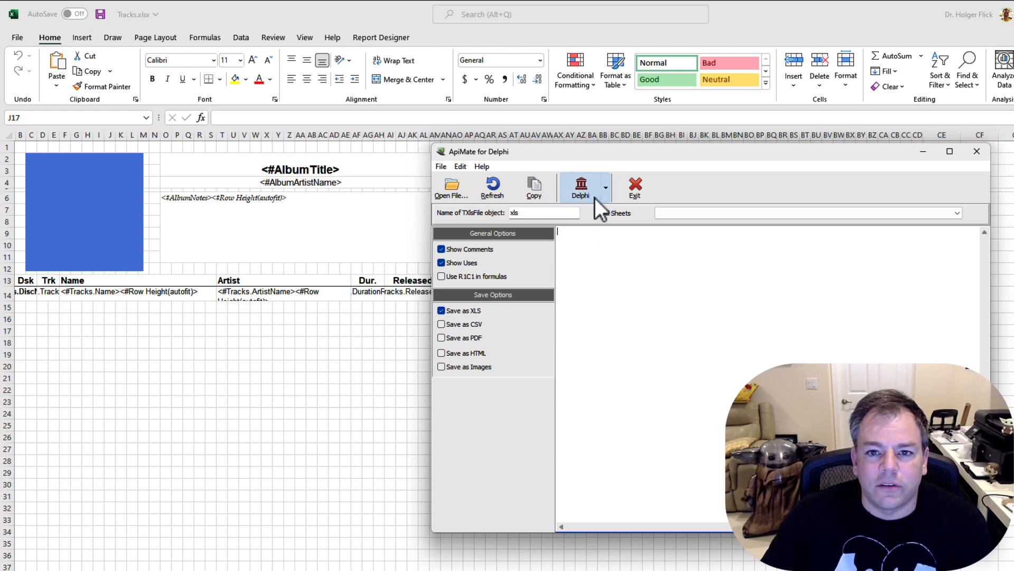
Select Delphi output and load Tracks.xlsx from the resources folder to generate its FlexCel code.
{"action": "left_click", "coordinate": [605, 188]}
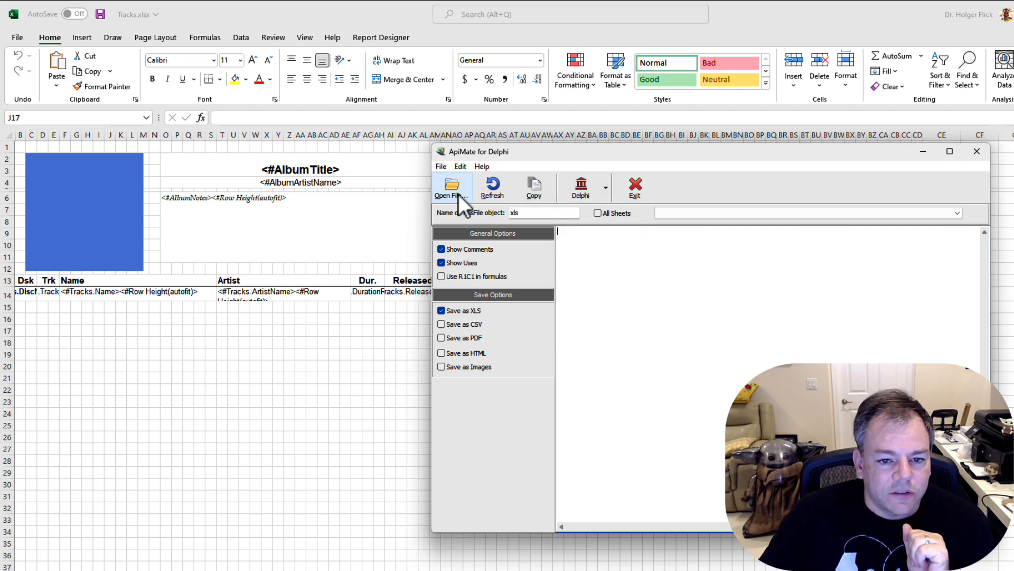
{"action": "left_click", "coordinate": [451, 187]}
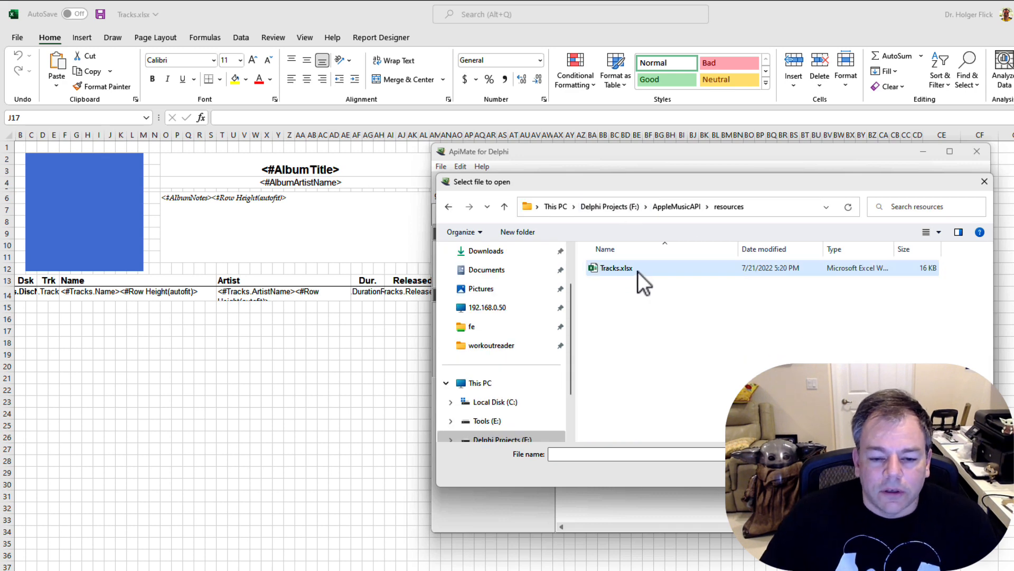
{"action": "left_click", "coordinate": [616, 268]}
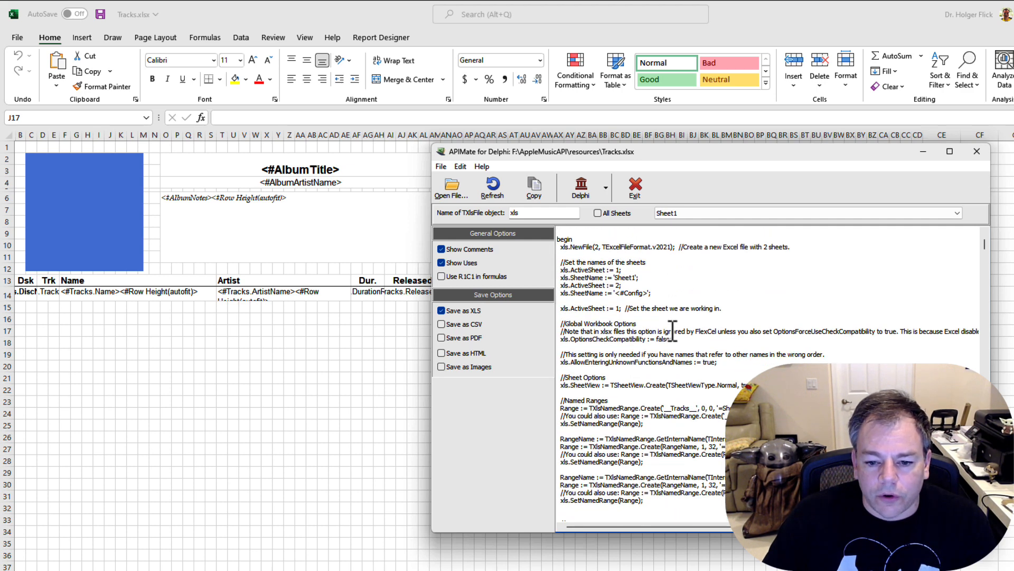
{"action": "scroll", "scroll_direction": "down", "scroll_amount": 3}
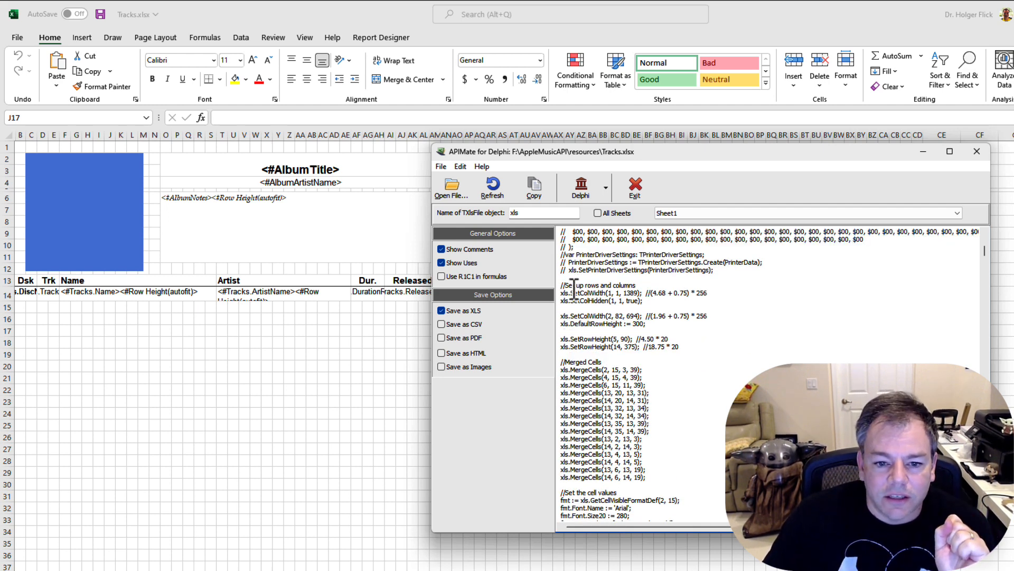
{"action": "left_click_drag", "start_coordinate": [573, 286], "coordinate": [643, 348]}
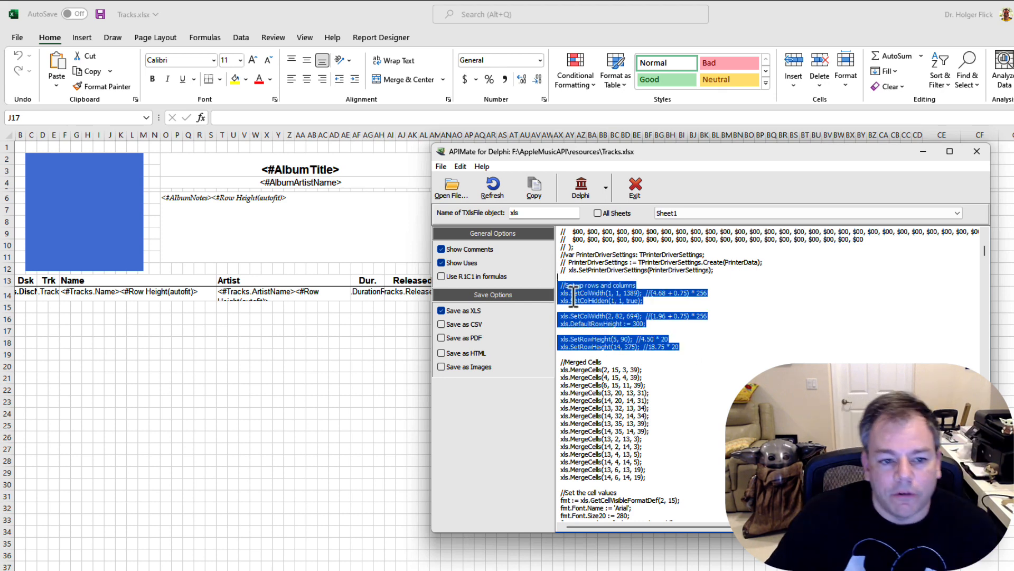
{"action": "scroll", "scroll_direction": "down", "scroll_amount": 3}
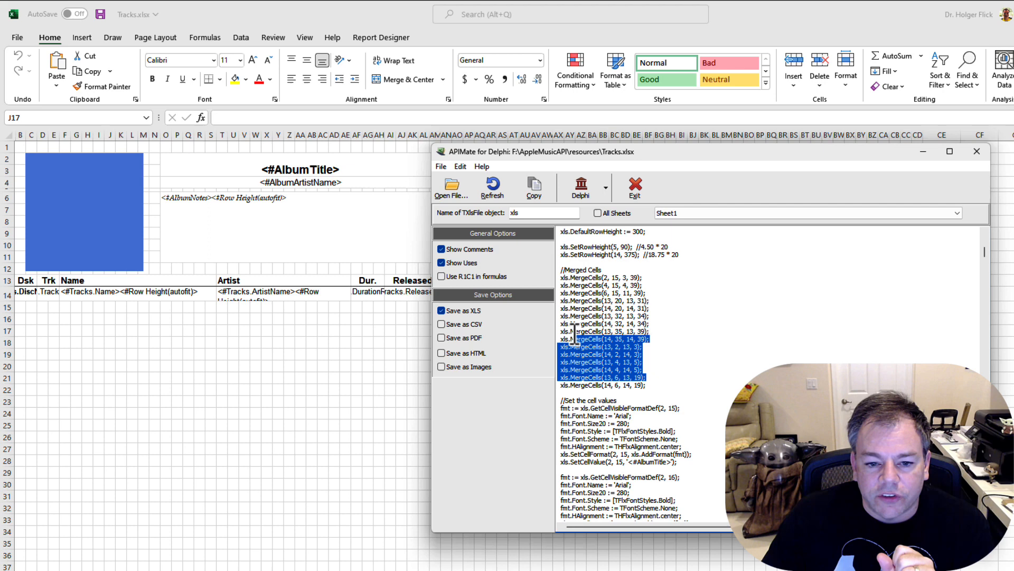
{"action": "scroll", "scroll_direction": "down", "scroll_amount": 3}
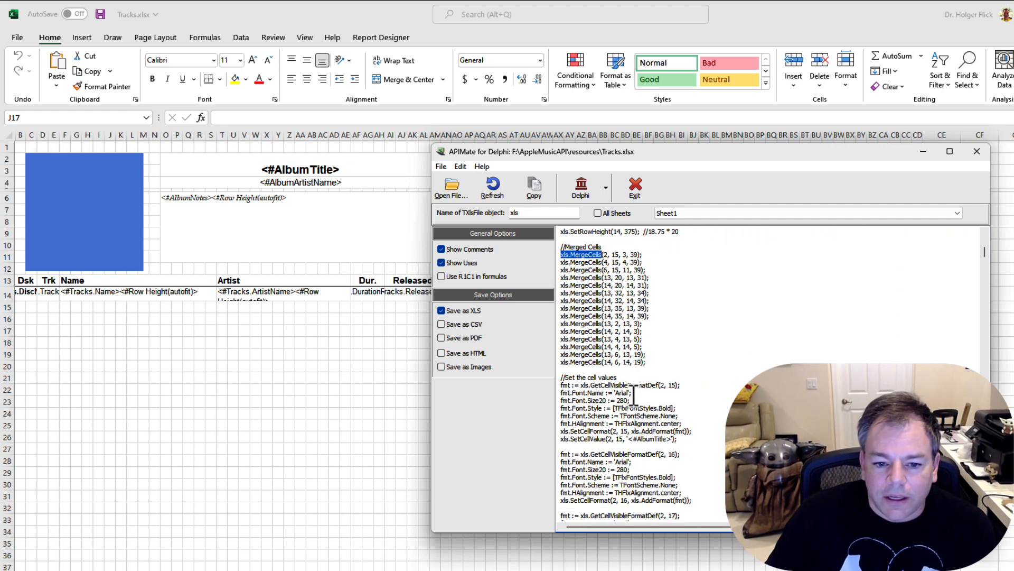
{"action": "scroll", "scroll_direction": "down", "scroll_amount": 3}
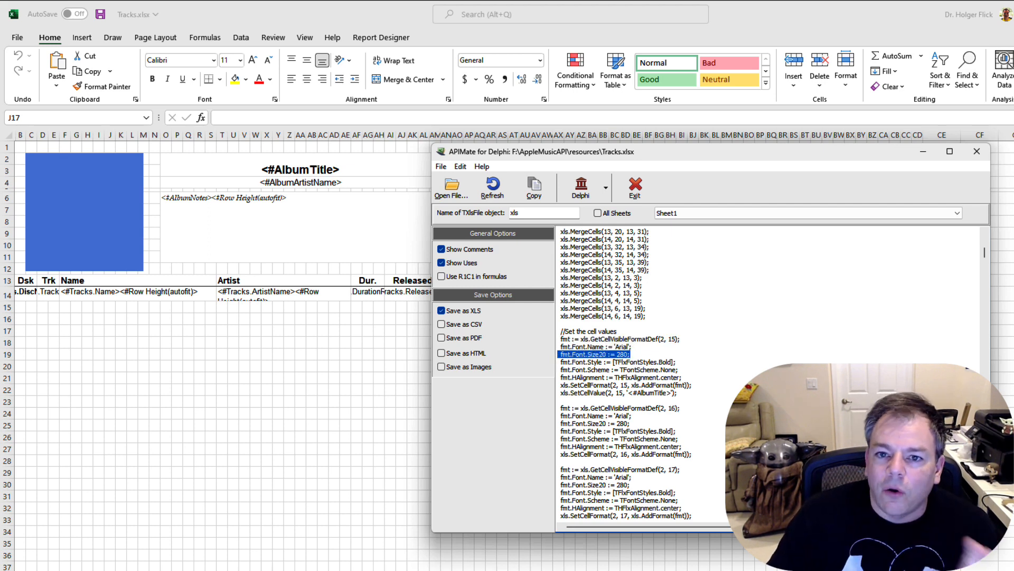
{"action": "scroll", "scroll_direction": "down", "scroll_amount": 3}
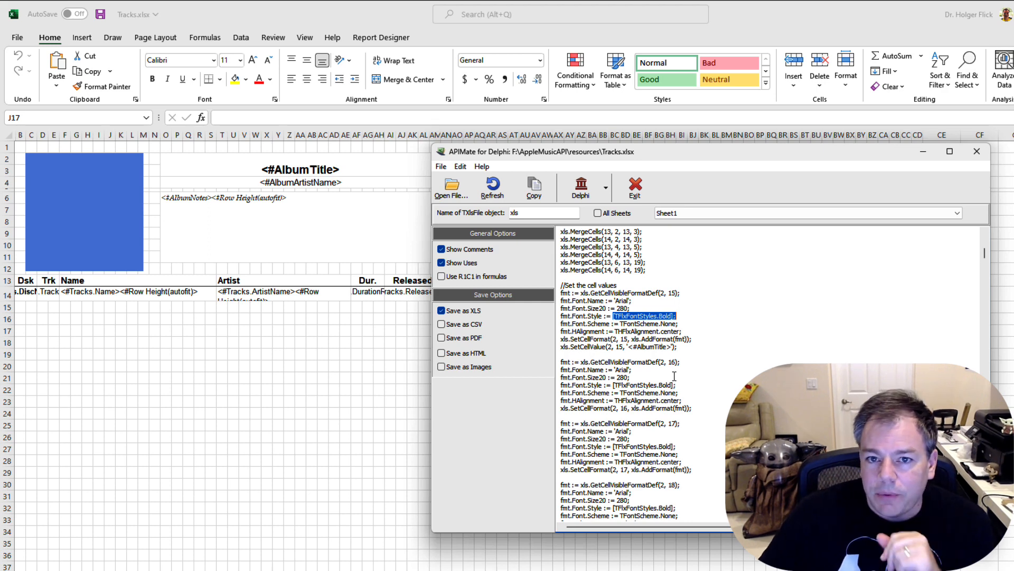
{"action": "mouse_move", "coordinate": [640, 335]}
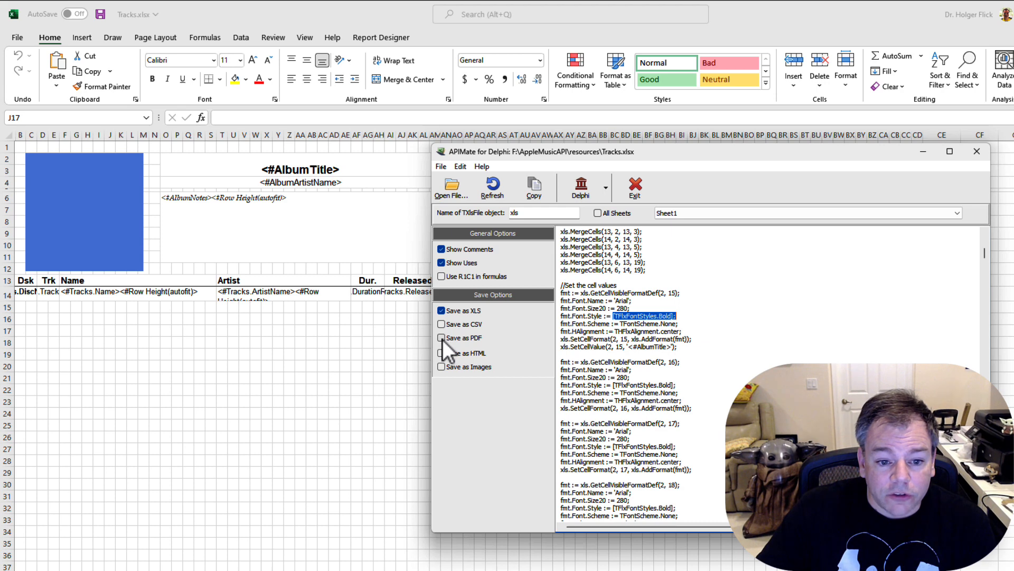
{"action": "left_click", "coordinate": [442, 337]}
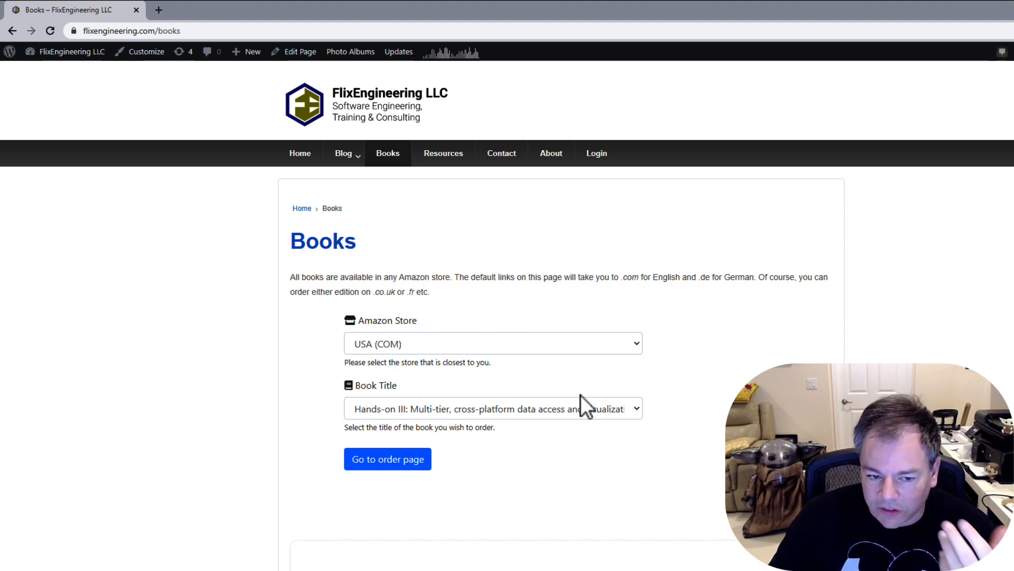
Choose Hands-on I: Cross-platform Multi-tiered Database Applications and go to its Amazon order page.
{"action": "left_click", "coordinate": [492, 408]}
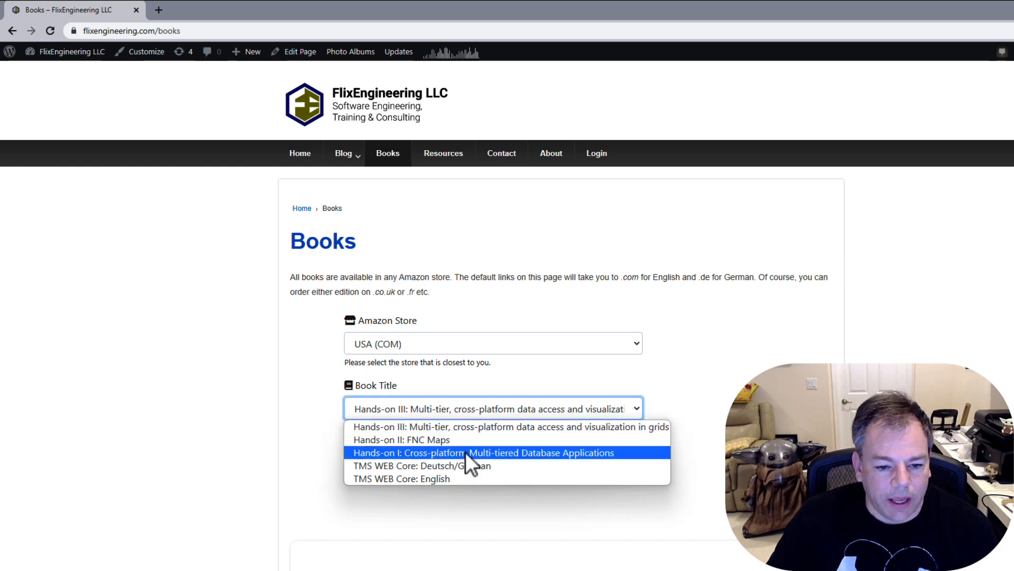
{"action": "left_click", "coordinate": [482, 452]}
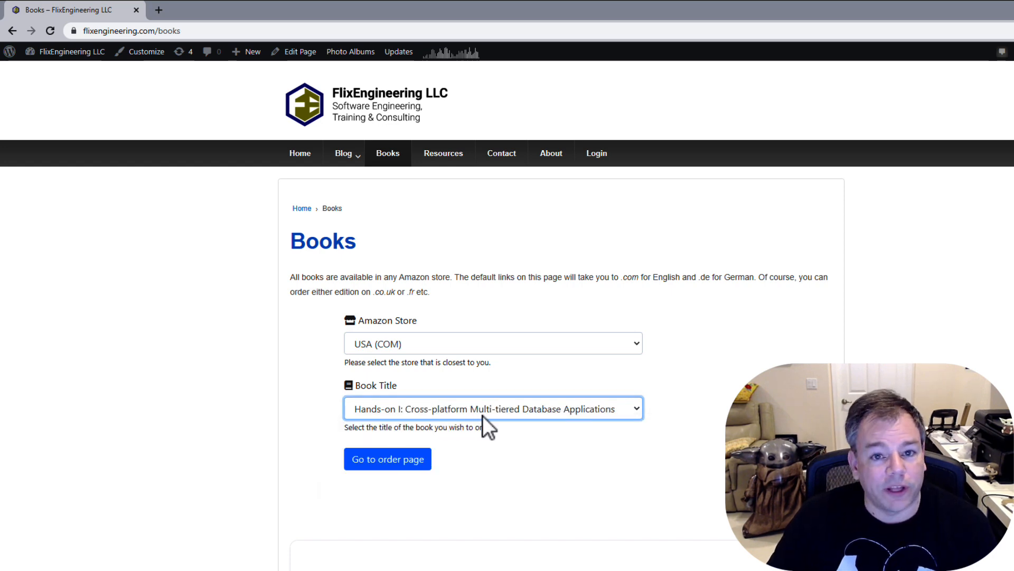
{"action": "scroll", "scroll_direction": "down", "scroll_amount": 3}
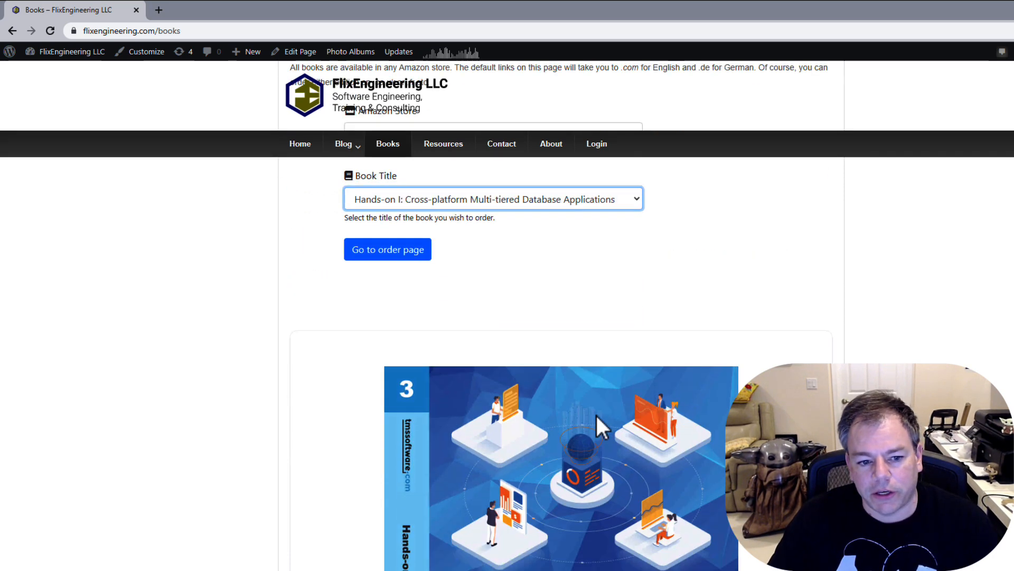
{"action": "left_click", "coordinate": [387, 249]}
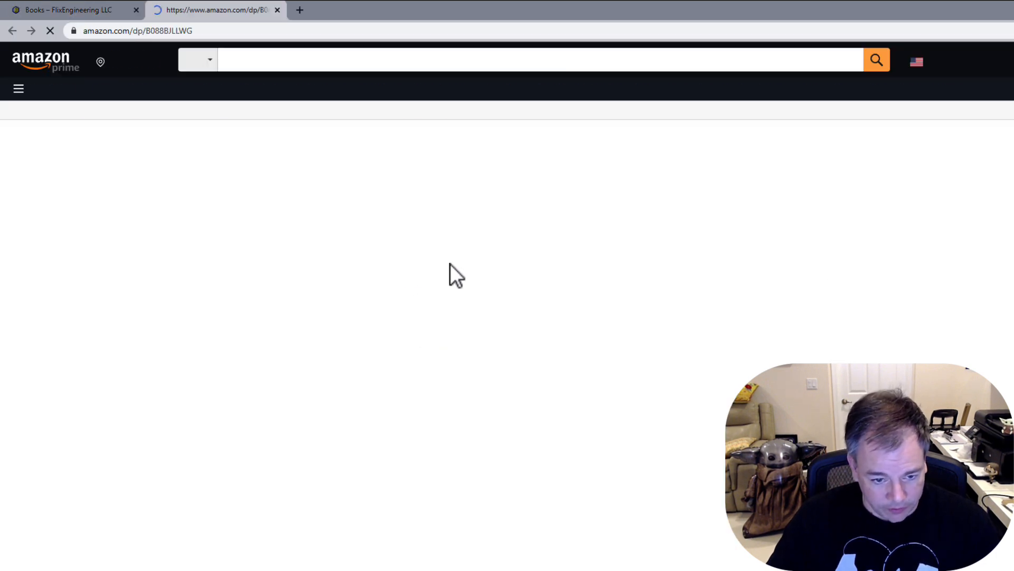